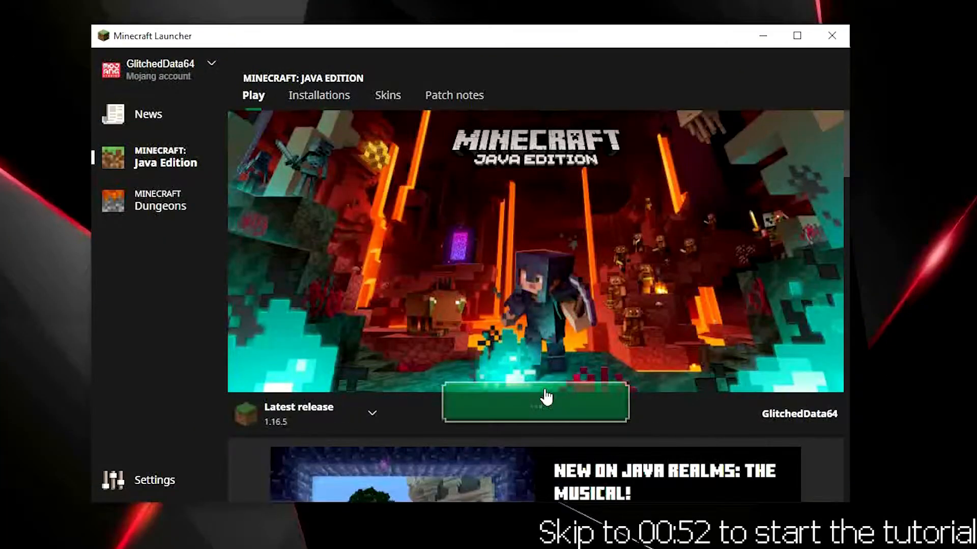
Launch Minecraft 1.16.5 into the grassy world with chickens
{"action": "left_click", "coordinate": [534, 402]}
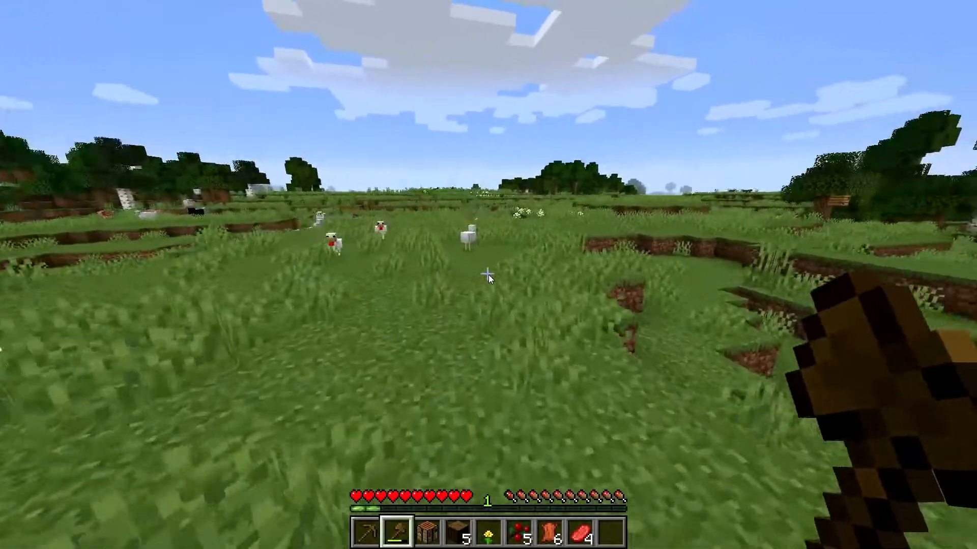
{"action": "key", "text": "e"}
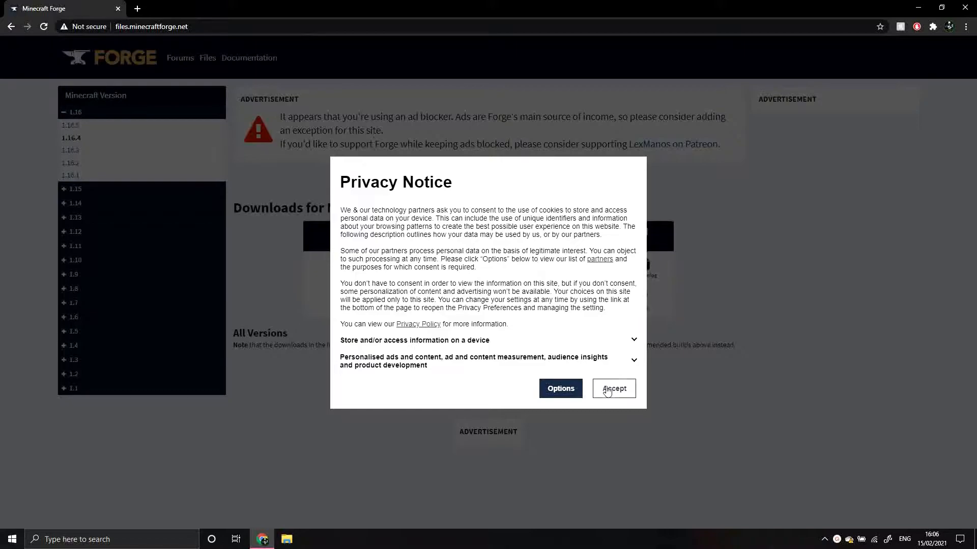
Accept the Forge site's privacy notice and enlarge the page zoom
{"action": "left_click", "coordinate": [613, 388]}
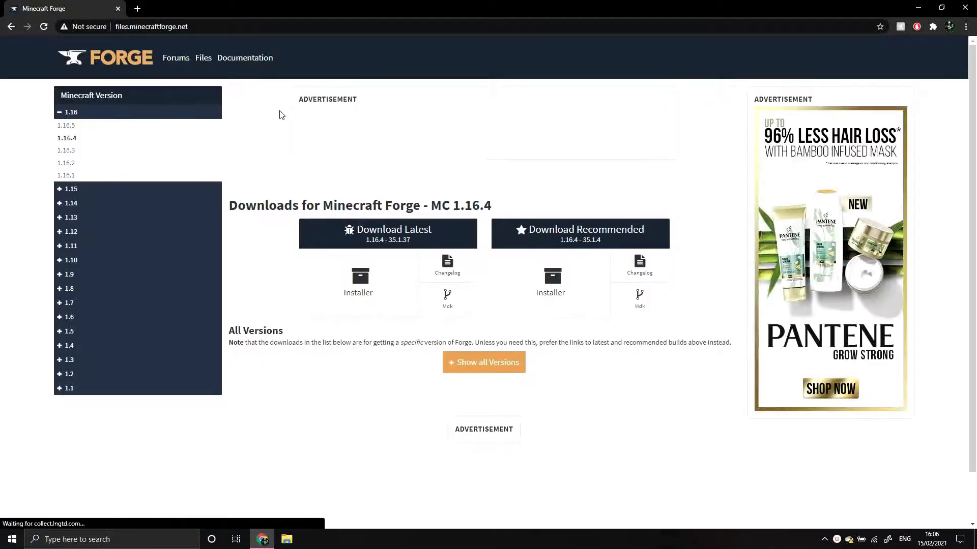
{"action": "key", "text": "ctrl+plus"}
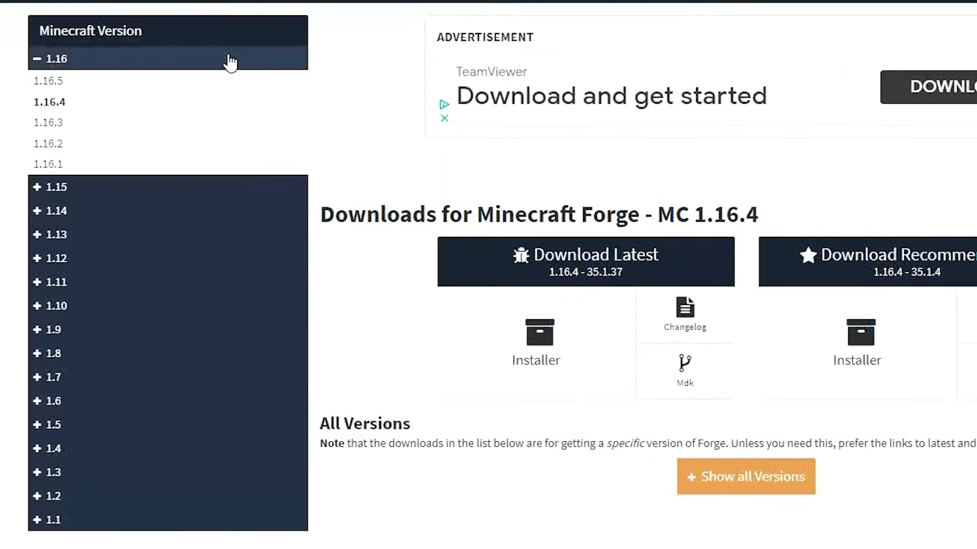
{"action": "mouse_move", "coordinate": [180, 474]}
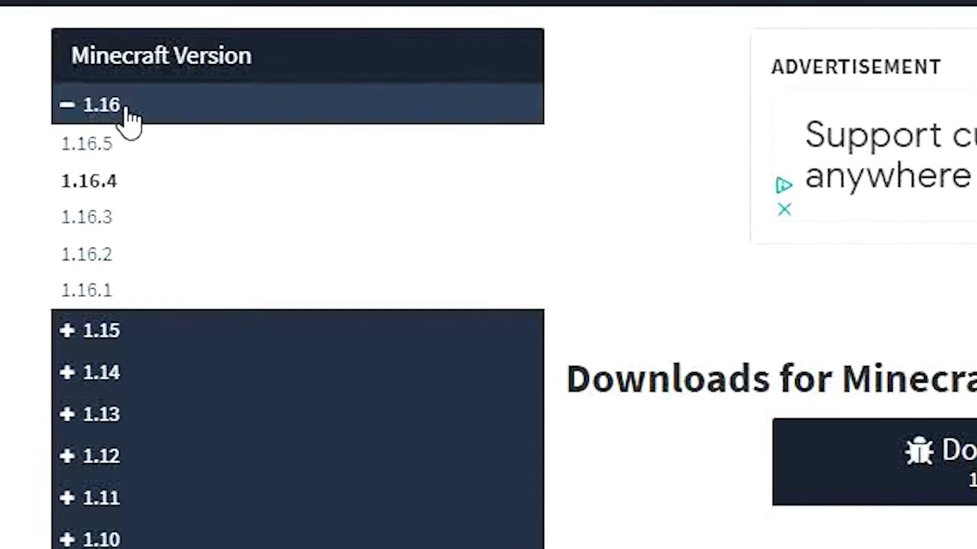
{"action": "mouse_move", "coordinate": [131, 152]}
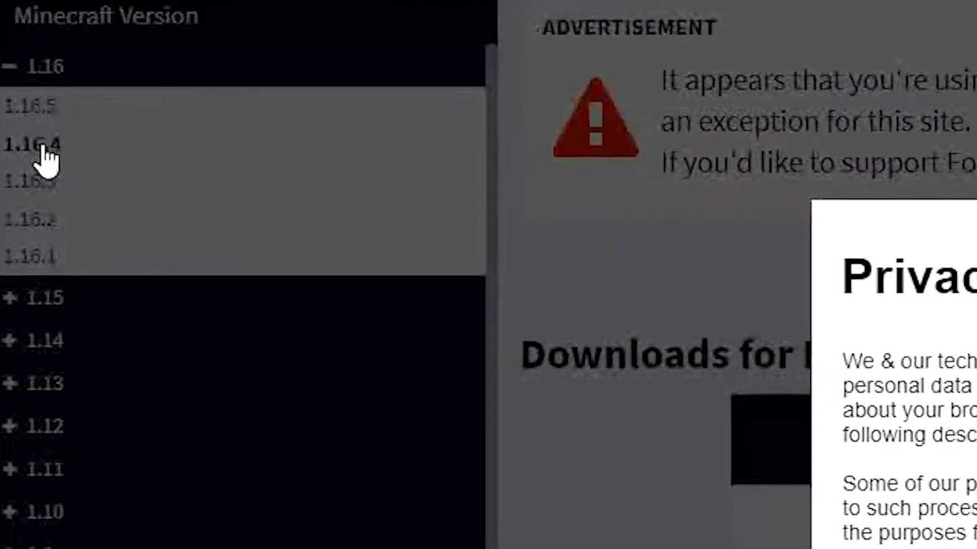
{"action": "left_click", "coordinate": [38, 143]}
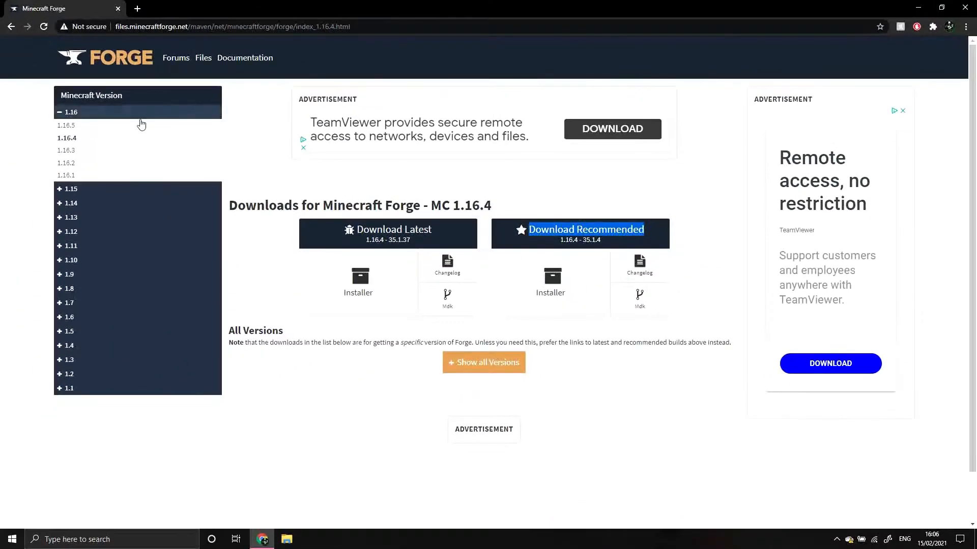
Download the Forge 1.16.5 installer and keep it despite Chrome's warning
{"action": "left_click", "coordinate": [66, 125]}
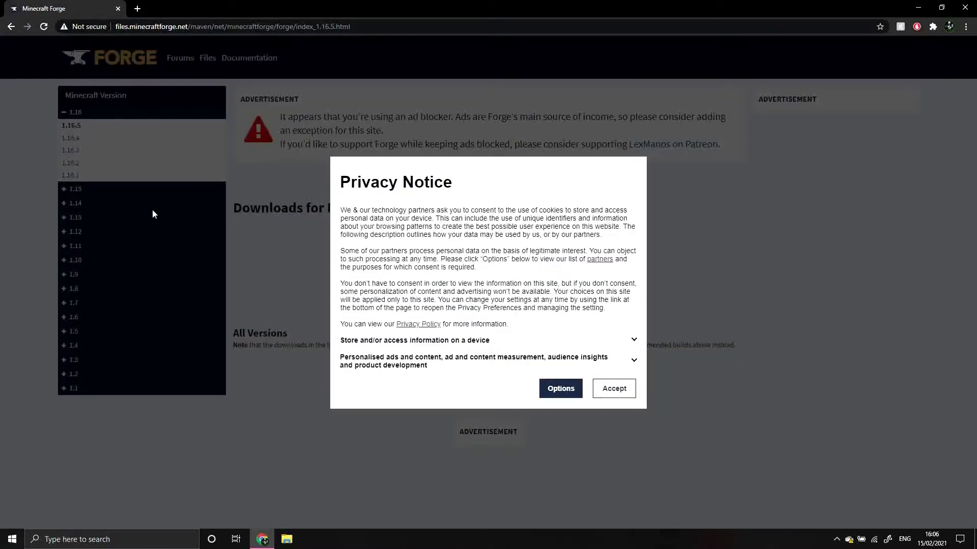
{"action": "left_click", "coordinate": [613, 388]}
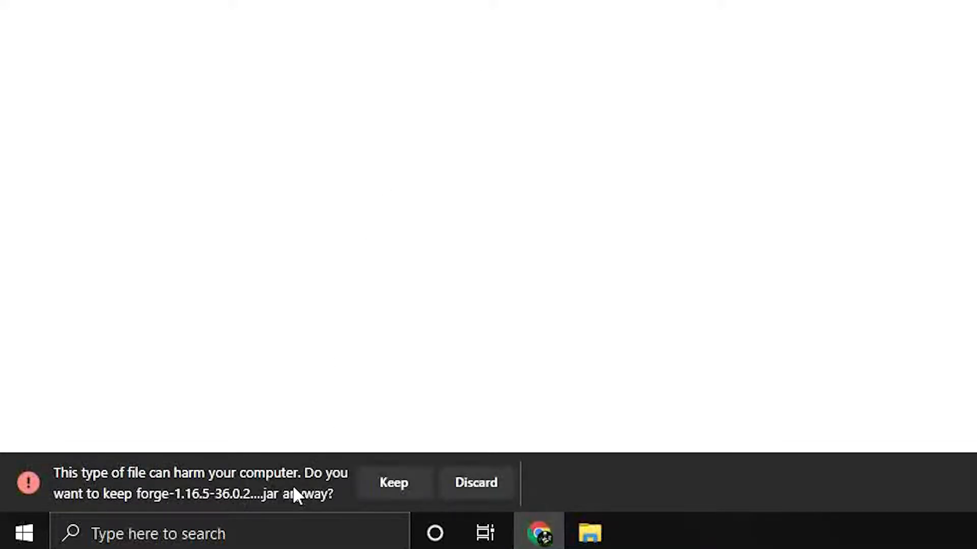
{"action": "mouse_move", "coordinate": [394, 482]}
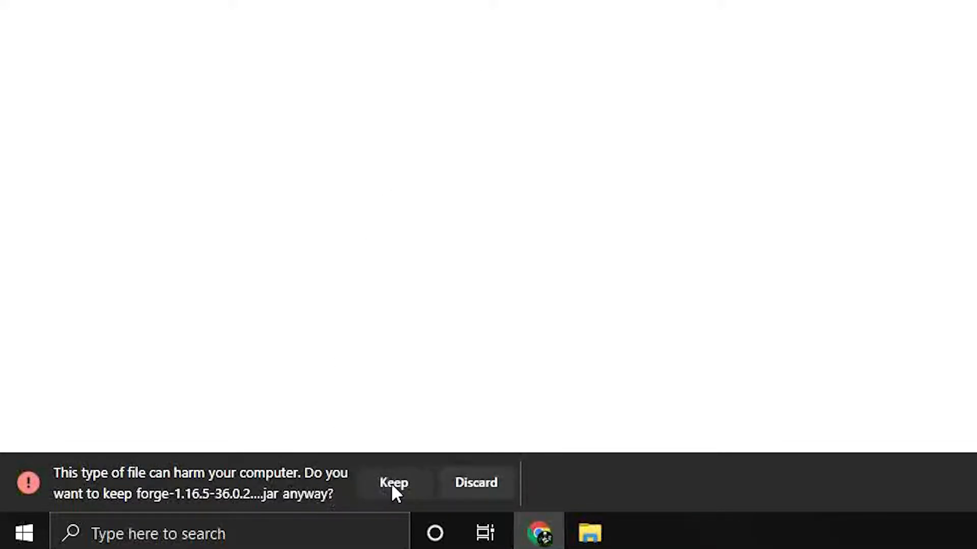
{"action": "left_click", "coordinate": [394, 483]}
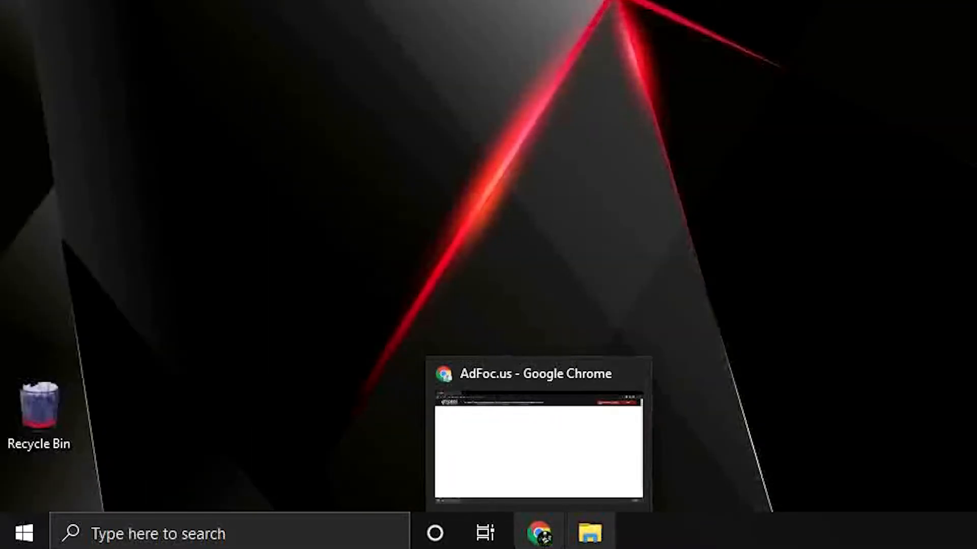
Open the Downloads folder in File Explorer to move the Forge installer jar
{"action": "left_click", "coordinate": [589, 533]}
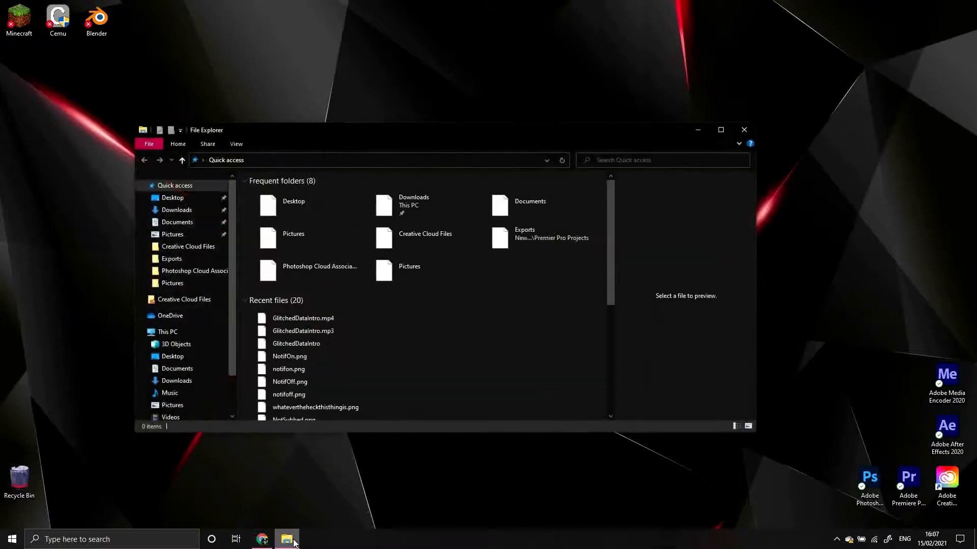
{"action": "left_click", "coordinate": [721, 129]}
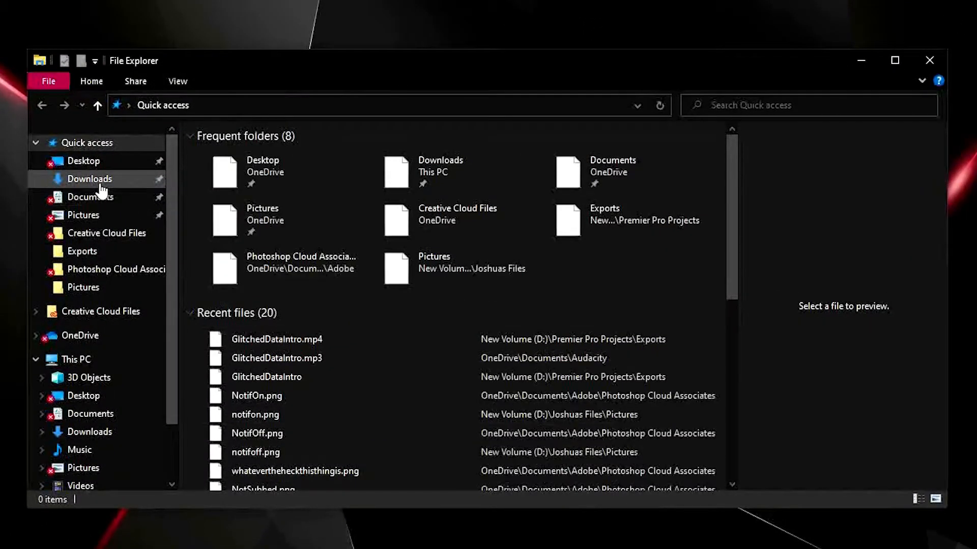
{"action": "left_click", "coordinate": [89, 178]}
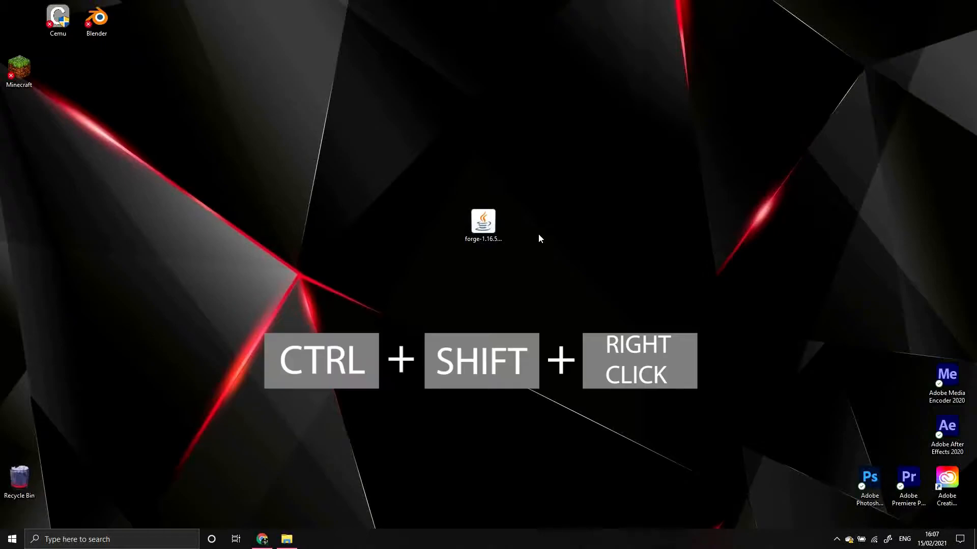
Open a PowerShell window in the Desktop folder from the extended context menu
{"action": "left_click", "coordinate": [483, 221]}
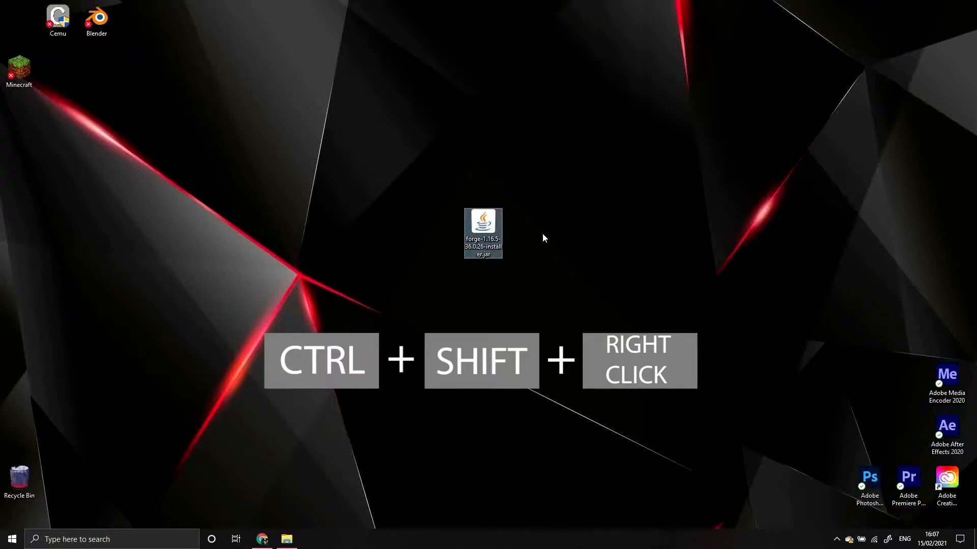
{"action": "left_click", "coordinate": [545, 238]}
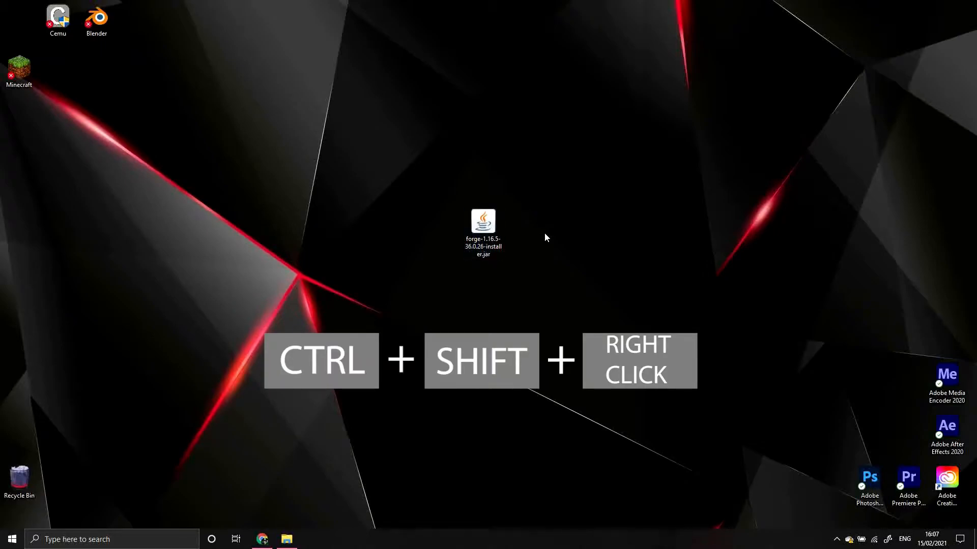
{"action": "right_click", "coordinate": [545, 238]}
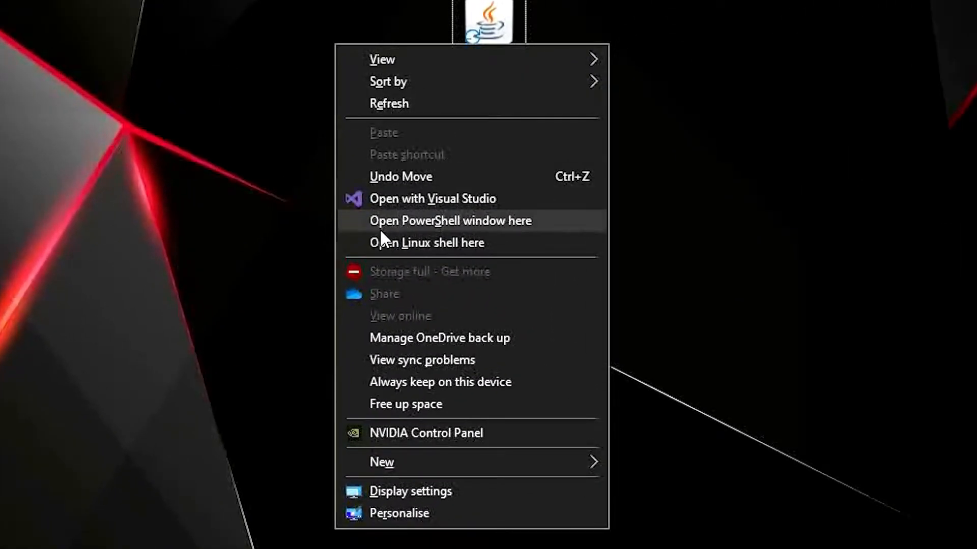
{"action": "mouse_move", "coordinate": [553, 235]}
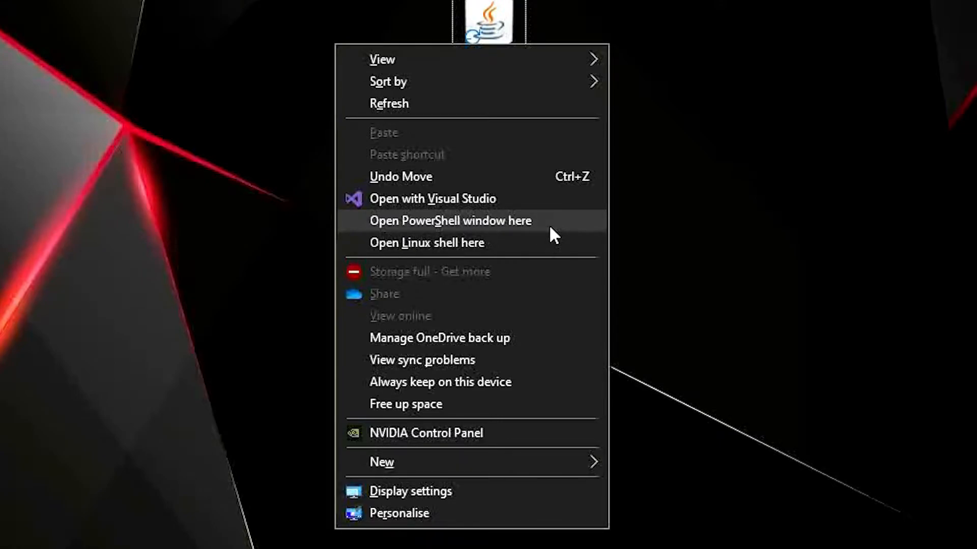
{"action": "left_click", "coordinate": [449, 221]}
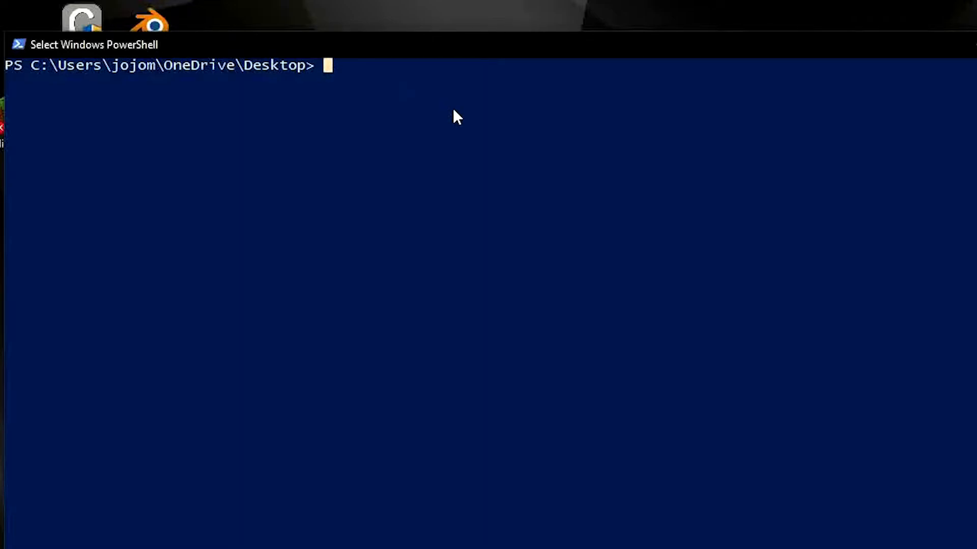
Run java -jar .\forge-1.16.5-36.0.26-installer.jar in PowerShell
{"action": "type", "text": "jav"}
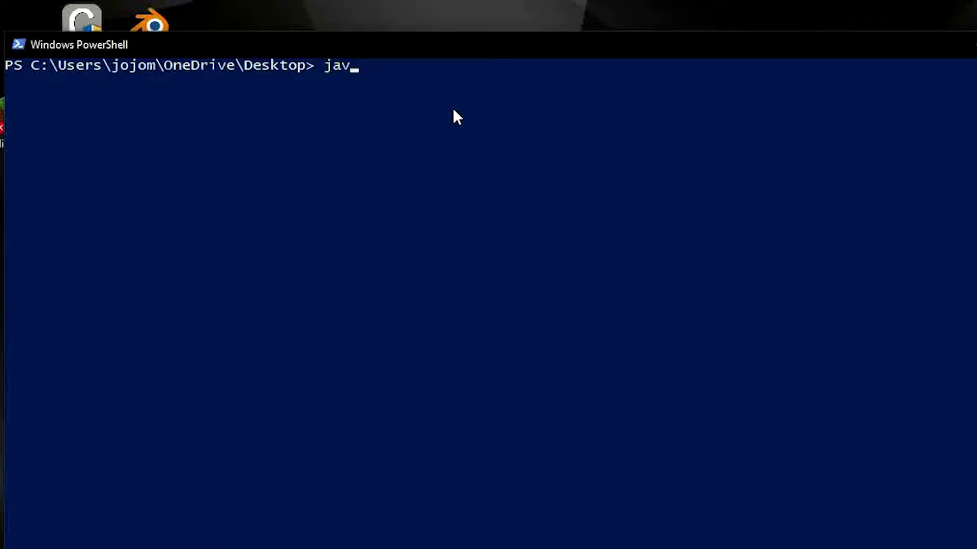
{"action": "type", "text": "a -"}
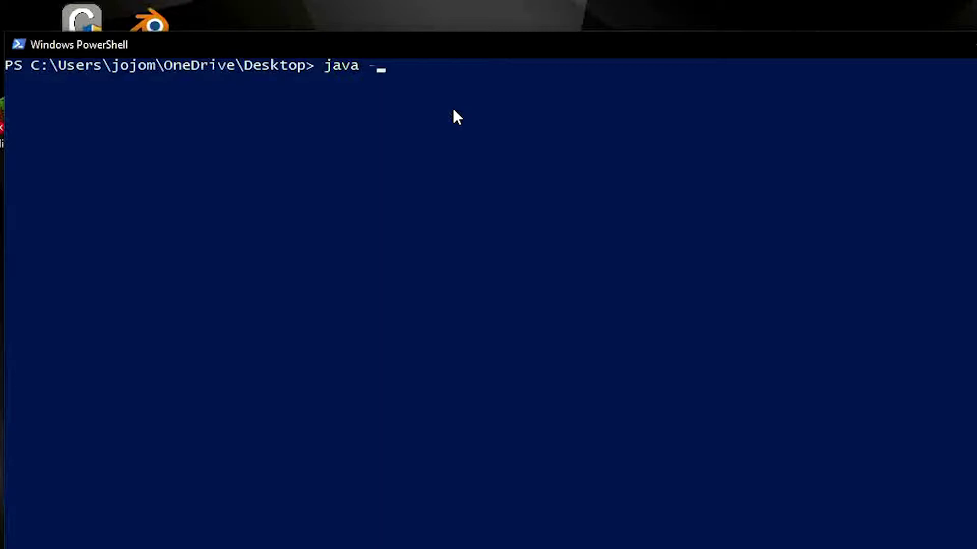
{"action": "type", "text": "jar"}
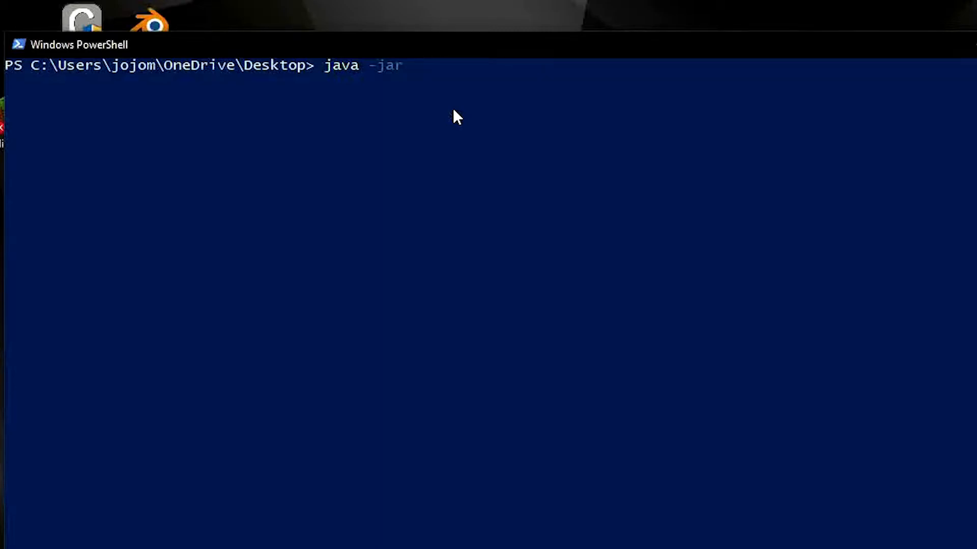
{"action": "type", "text": "forge-1.16.5-36.0.26-installer.jar"}
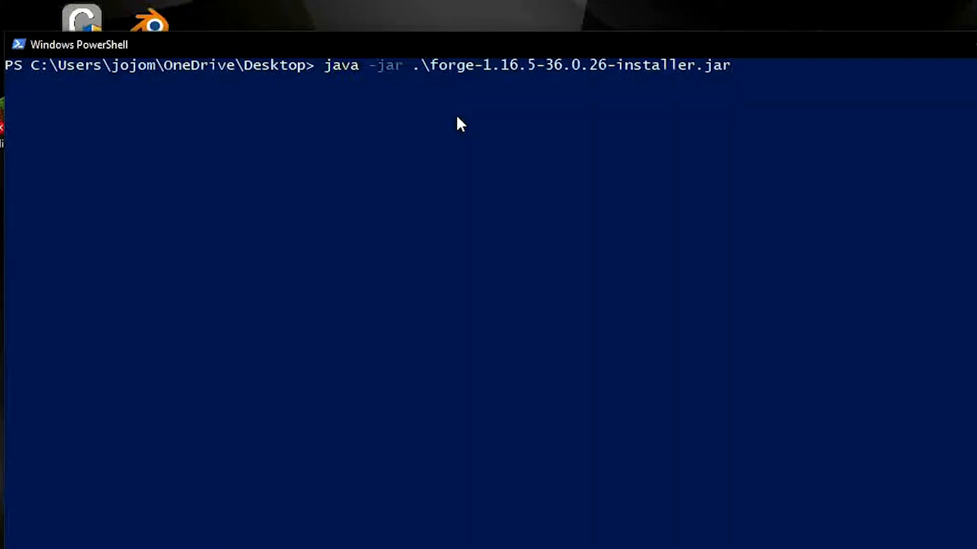
{"action": "key", "text": "Return"}
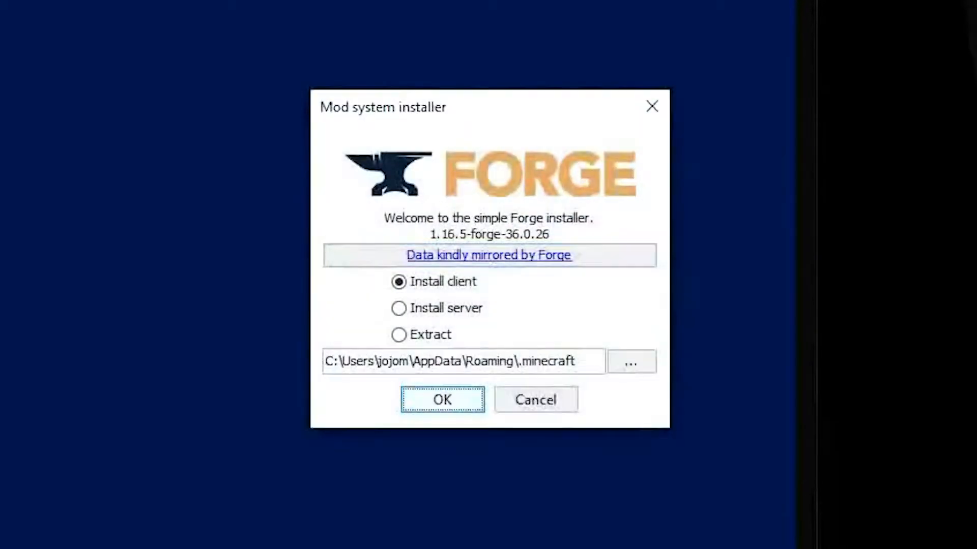
{"action": "mouse_move", "coordinate": [477, 187]}
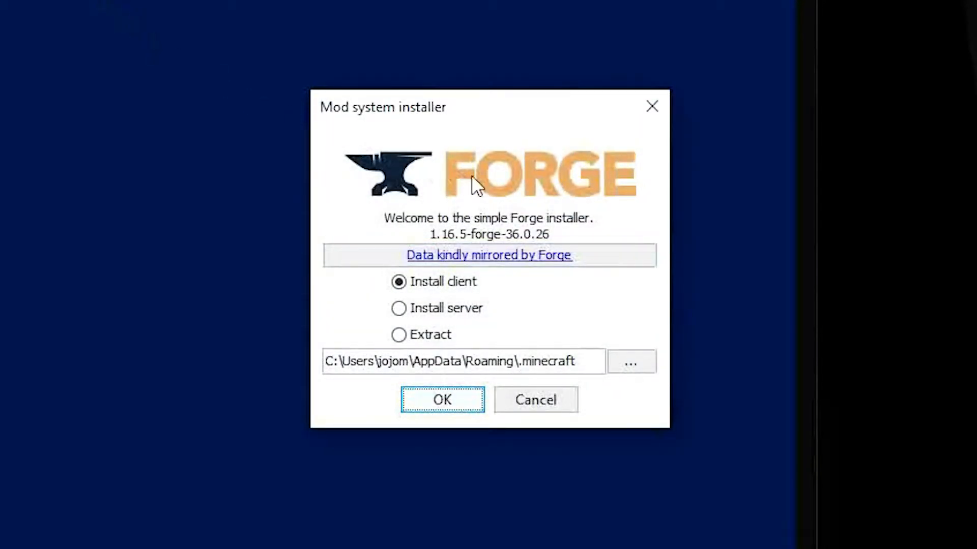
{"action": "mouse_move", "coordinate": [586, 178]}
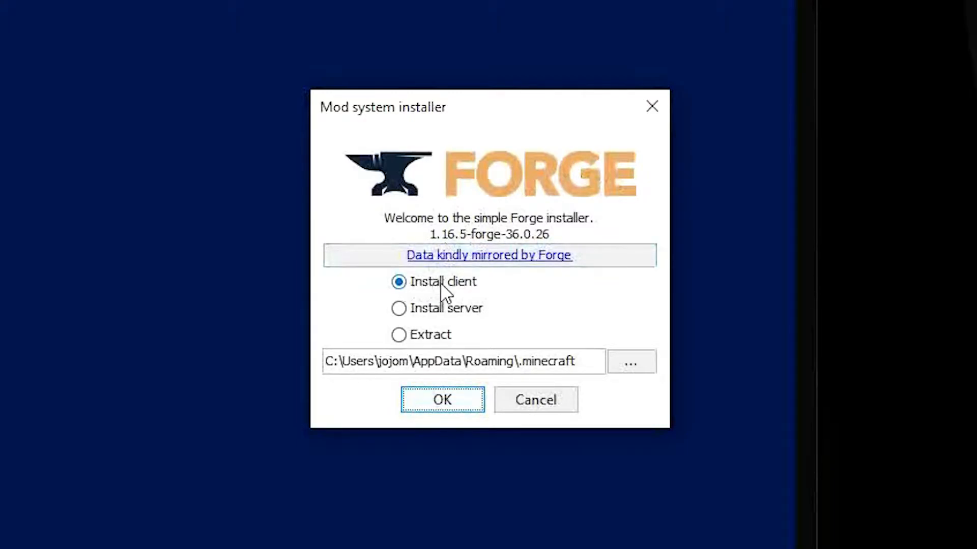
{"action": "mouse_move", "coordinate": [333, 357]}
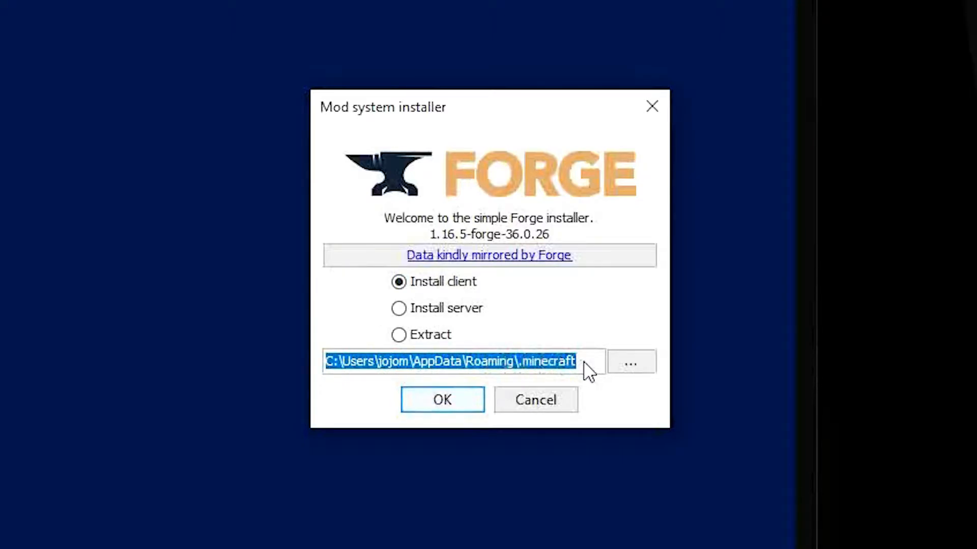
{"action": "mouse_move", "coordinate": [442, 399]}
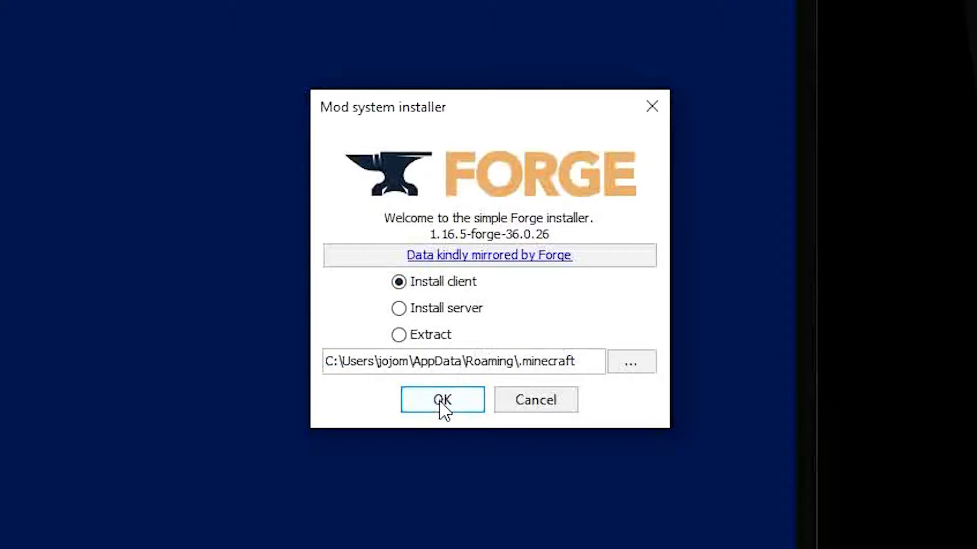
Install the Forge 1.16.5-36.0.26 client and dismiss the completion message
{"action": "left_click", "coordinate": [442, 399]}
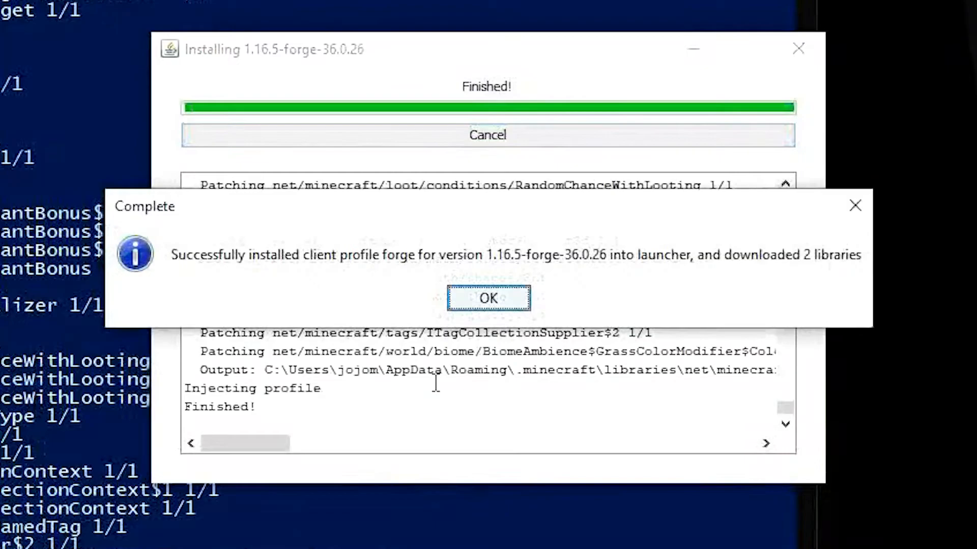
{"action": "left_click", "coordinate": [488, 299]}
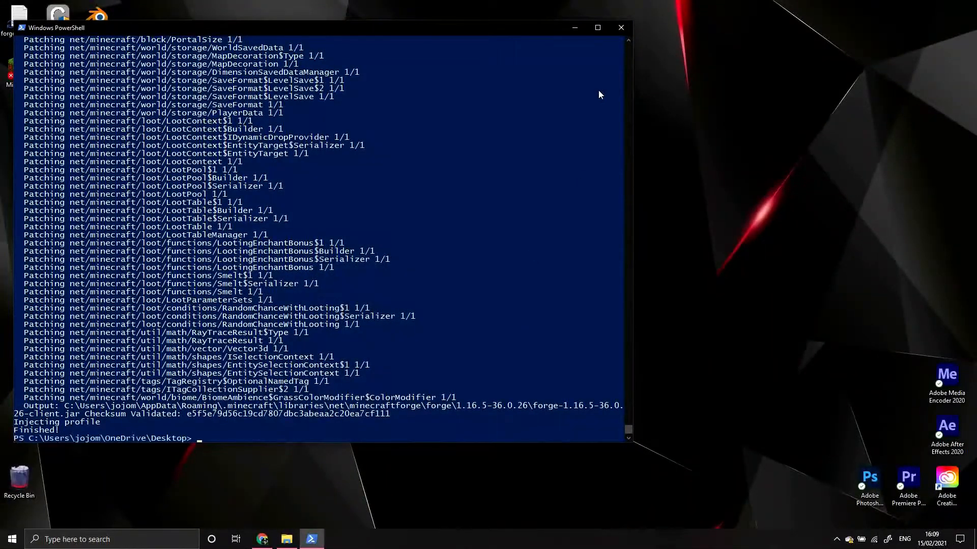
Close PowerShell and start the Minecraft Launcher
{"action": "left_click", "coordinate": [620, 27]}
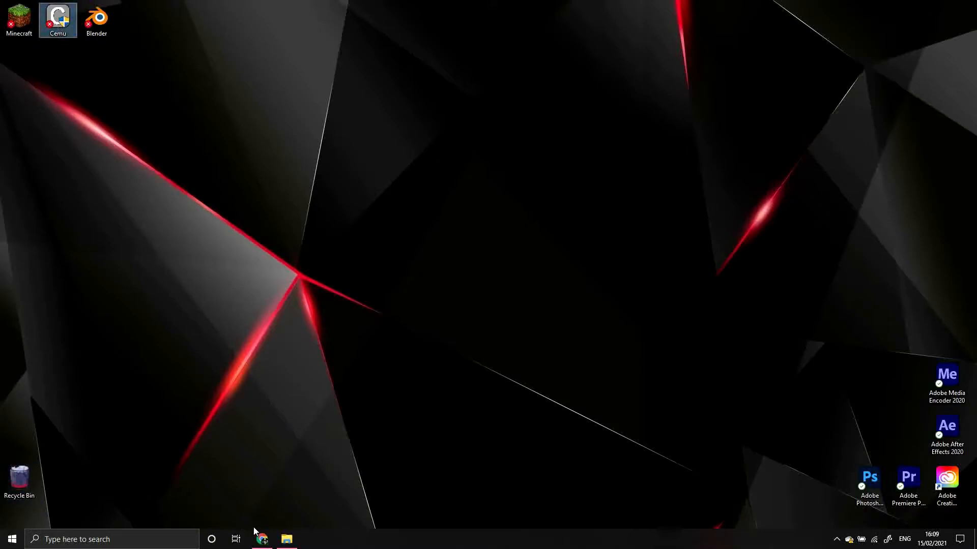
{"action": "left_click", "coordinate": [286, 540]}
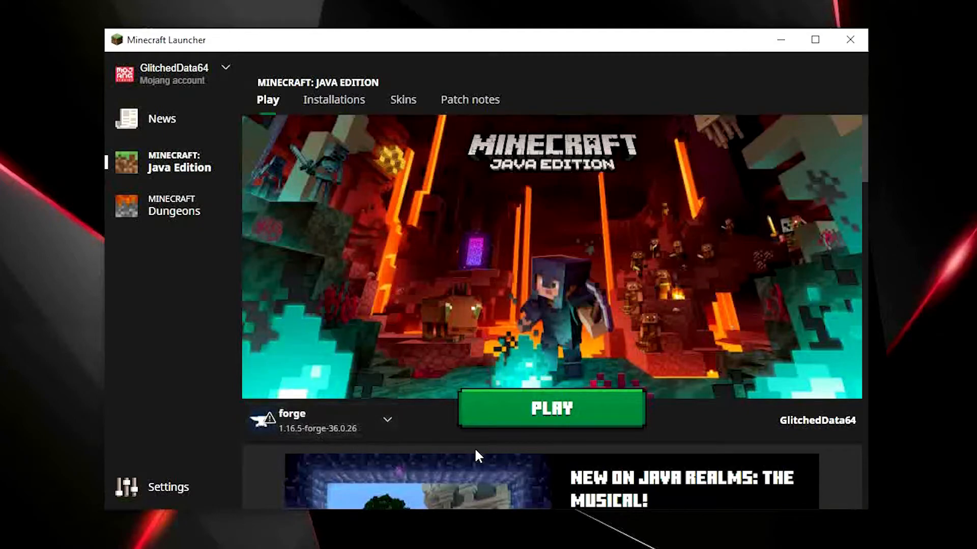
Play the forge 1.16.5-forge-36.0.26 profile, turning off the modification warning
{"action": "left_click", "coordinate": [550, 408]}
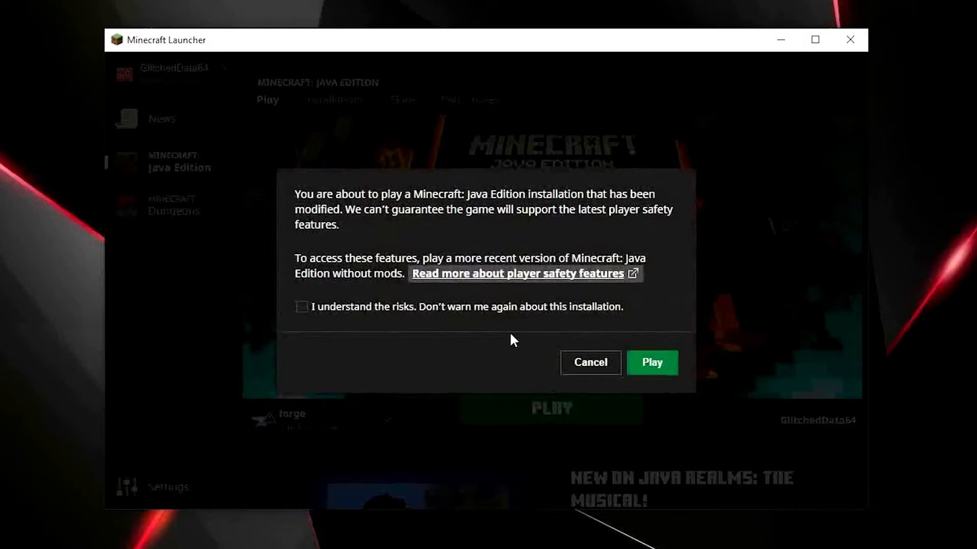
{"action": "mouse_move", "coordinate": [431, 321]}
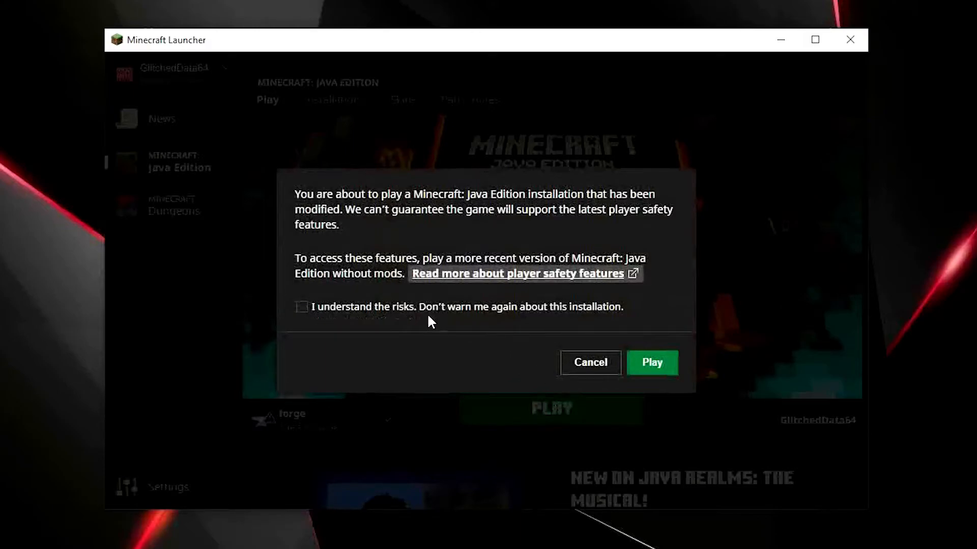
{"action": "left_click", "coordinate": [302, 306]}
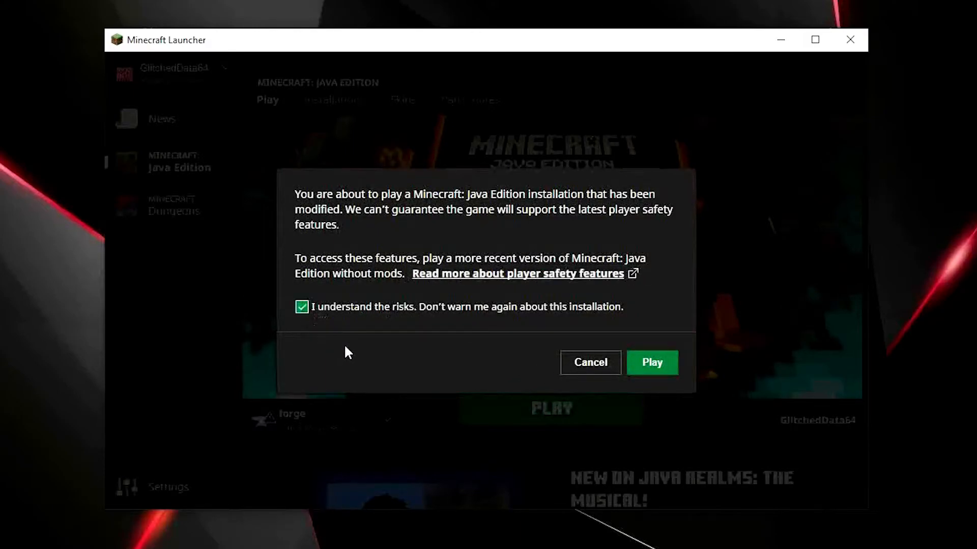
{"action": "left_click", "coordinate": [652, 363]}
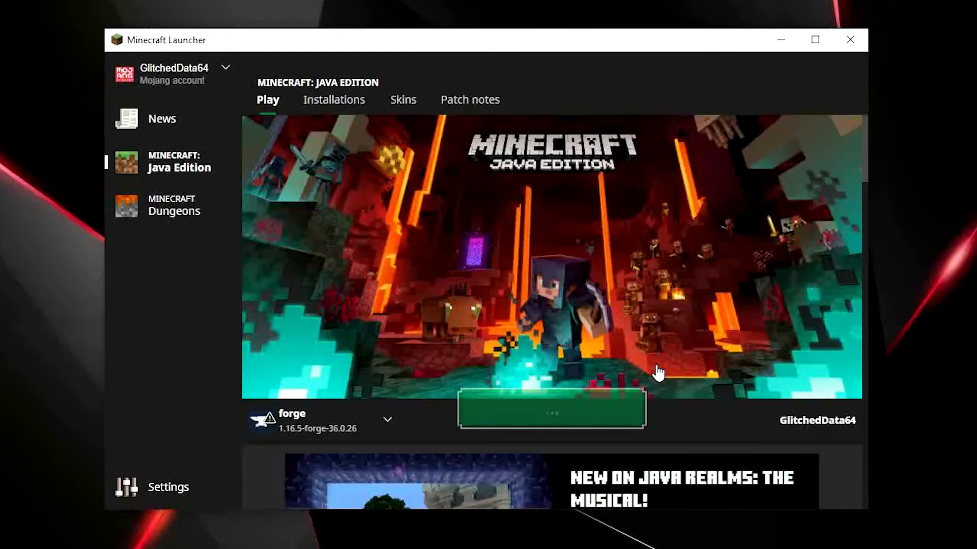
{"action": "left_click", "coordinate": [550, 409]}
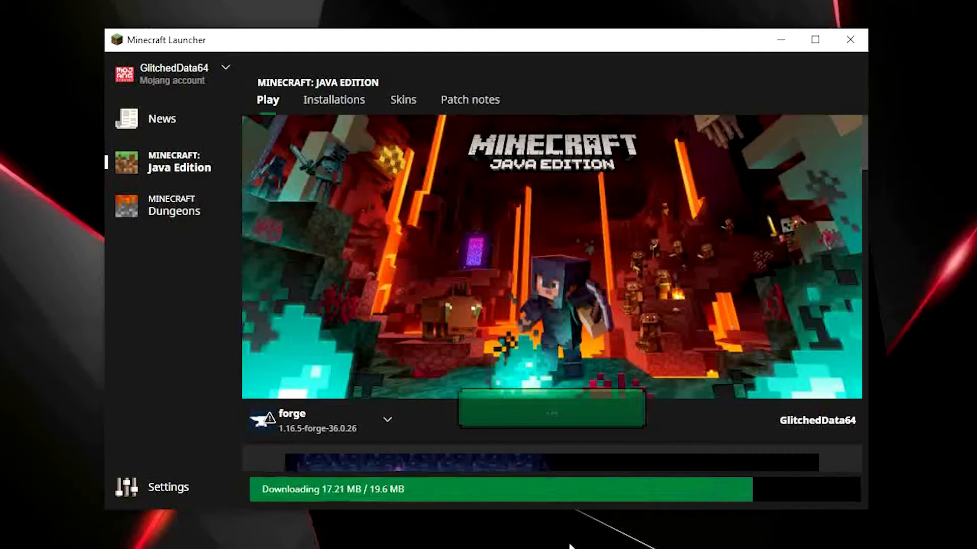
{"action": "left_click", "coordinate": [550, 409]}
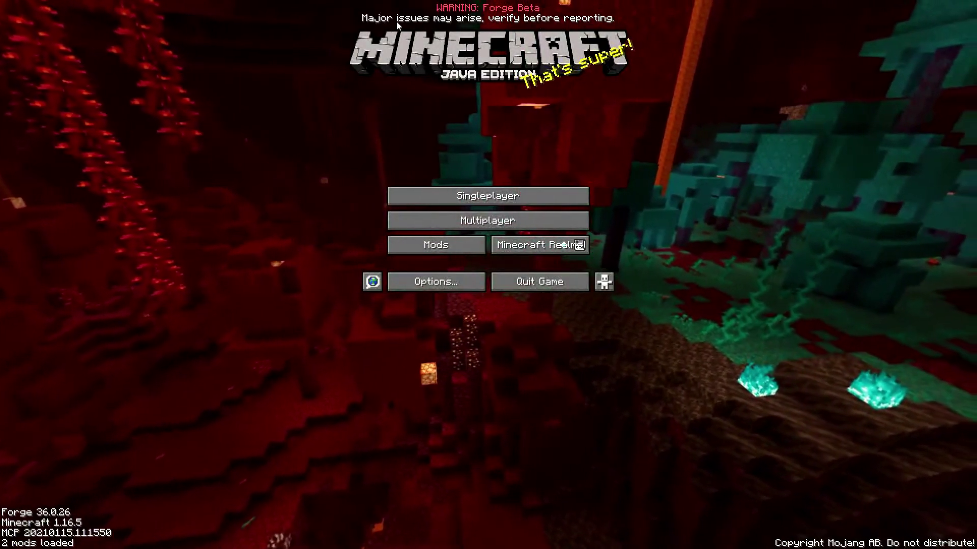
{"action": "mouse_move", "coordinate": [195, 336]}
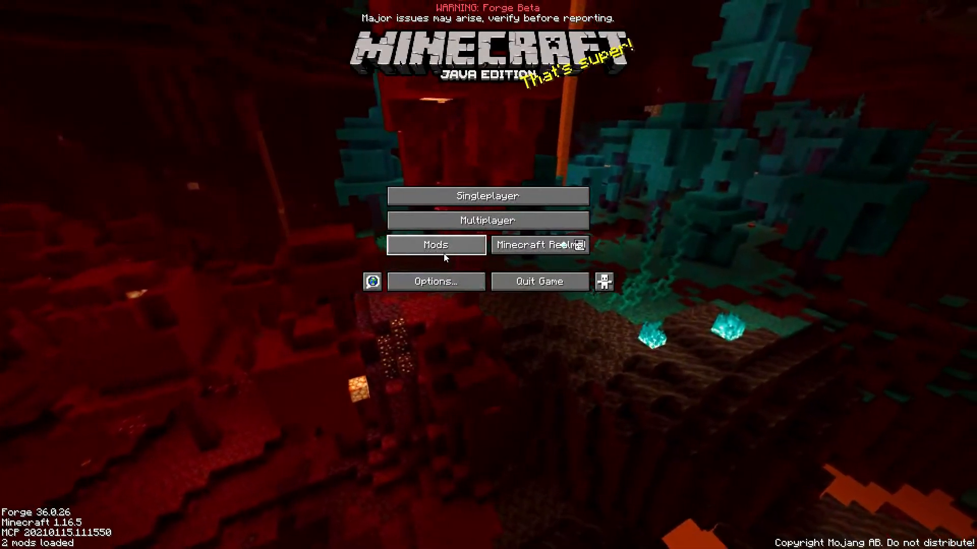
Open the Mods list listing Minecraft 1.16.5 and Forge 36.0.26
{"action": "left_click", "coordinate": [436, 244]}
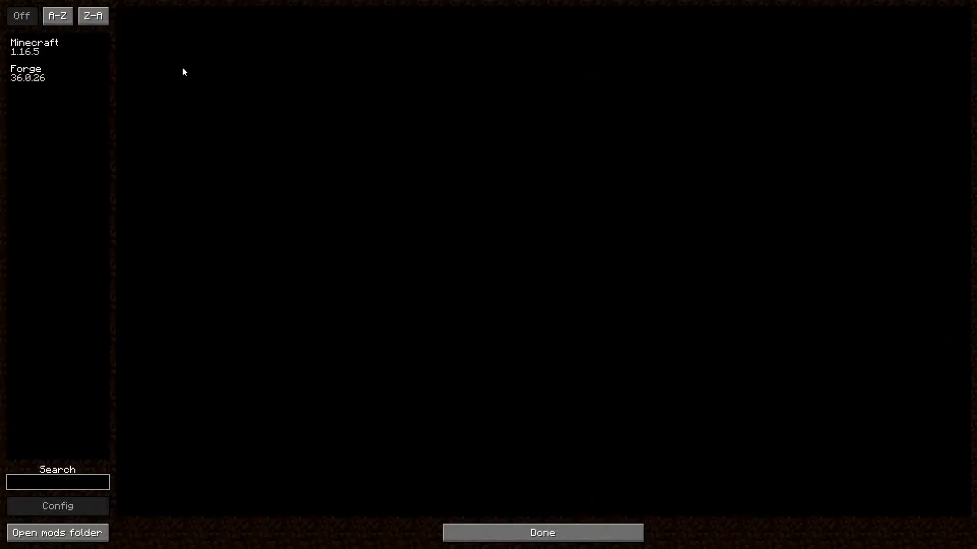
Quit Minecraft to return to the Windows desktop
{"action": "left_click", "coordinate": [541, 533]}
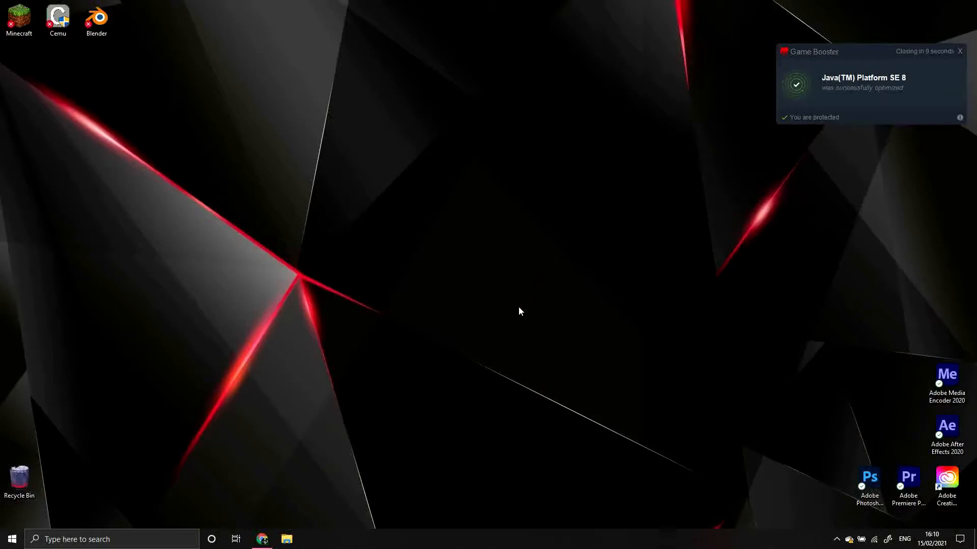
{"action": "mouse_move", "coordinate": [433, 388]}
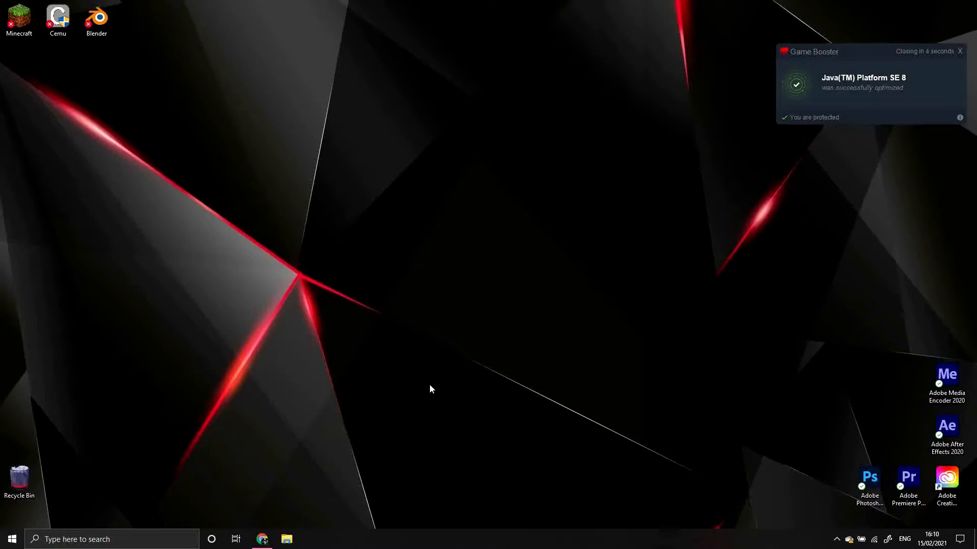
{"action": "mouse_move", "coordinate": [263, 505]}
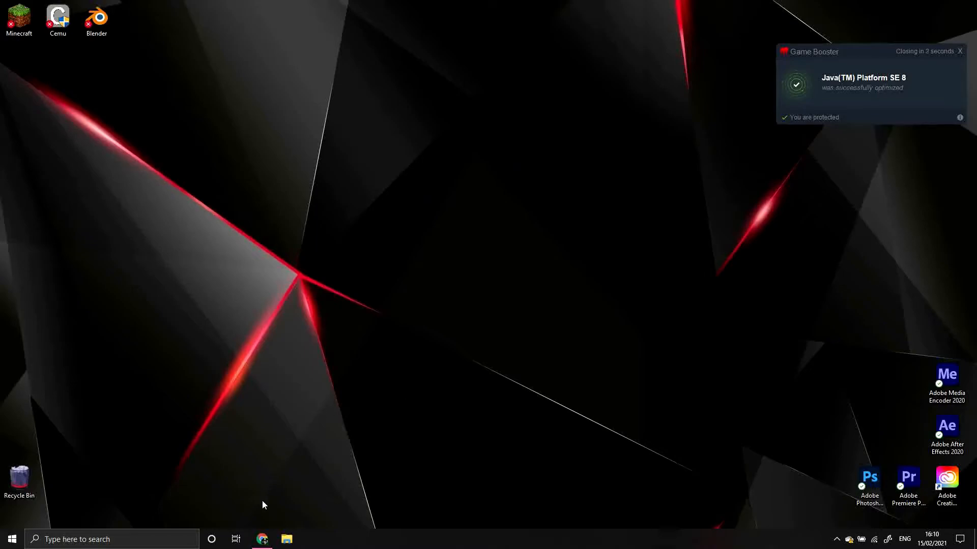
Launch Chrome from the taskbar on a blank new tab
{"action": "left_click", "coordinate": [261, 539]}
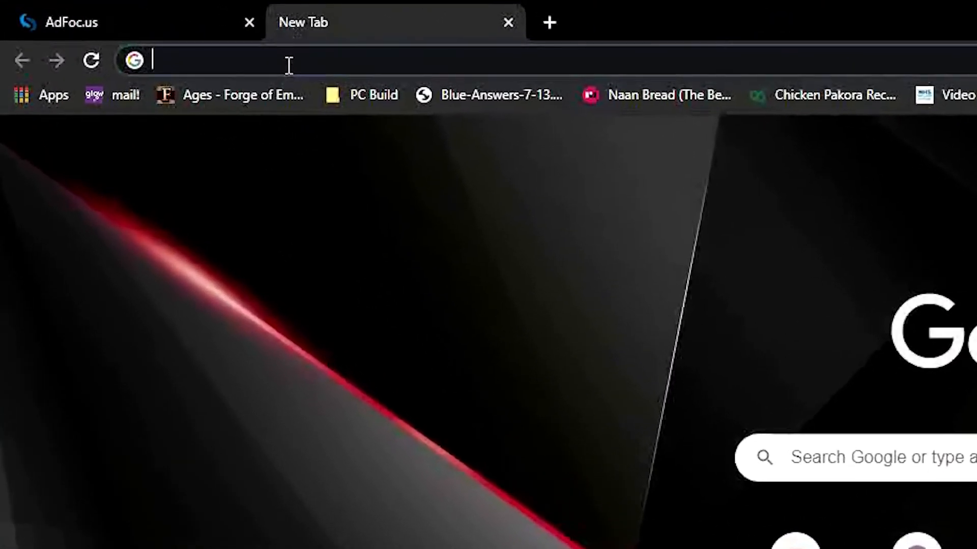
On optifine.net, show all versions and download OptiFine HD U G6 for 1.16.5
{"action": "type", "text": "optifine.net"}
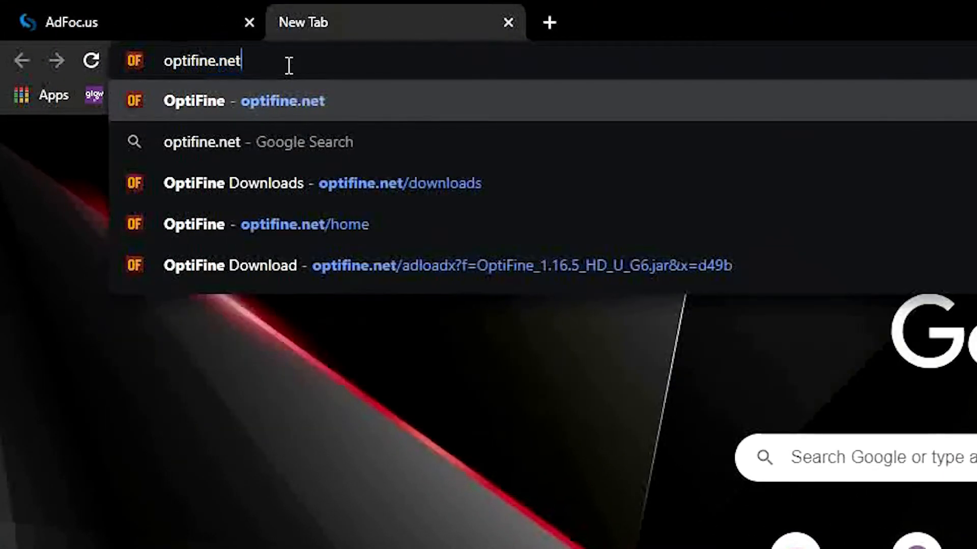
{"action": "left_click", "coordinate": [283, 224]}
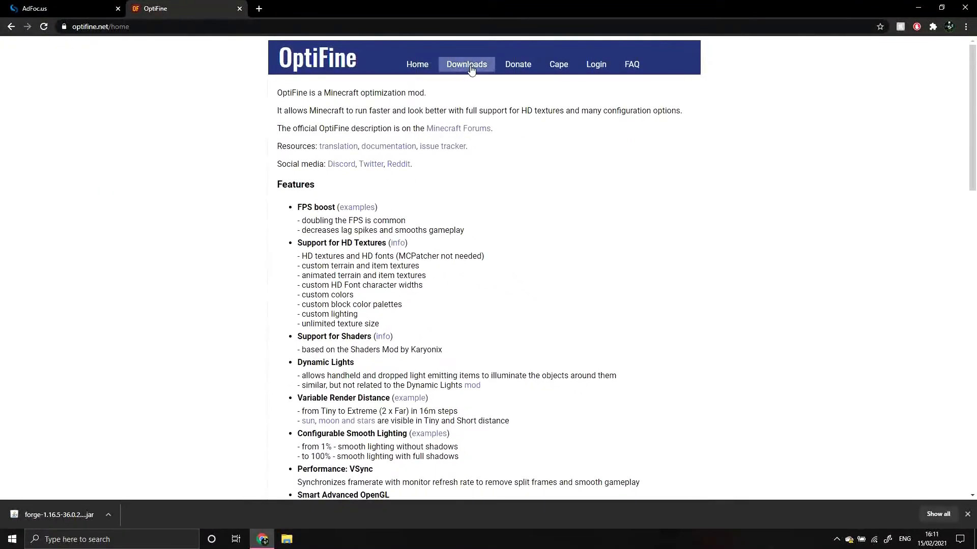
{"action": "left_click", "coordinate": [466, 64]}
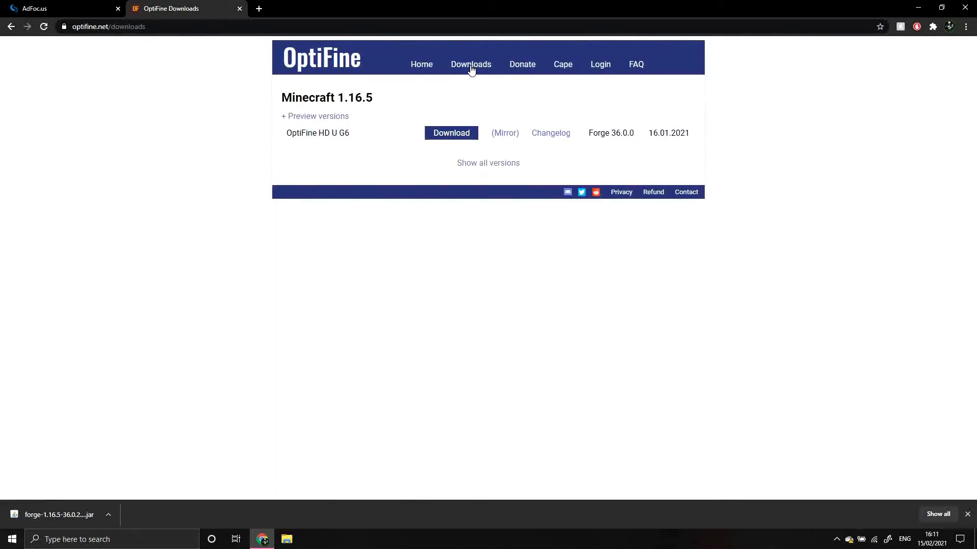
{"action": "left_click", "coordinate": [487, 163]}
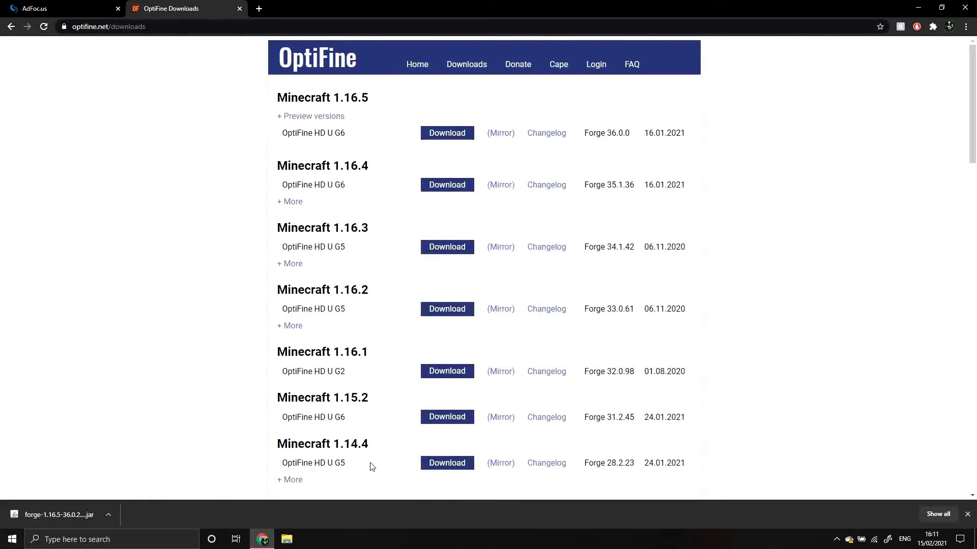
{"action": "mouse_move", "coordinate": [355, 119]}
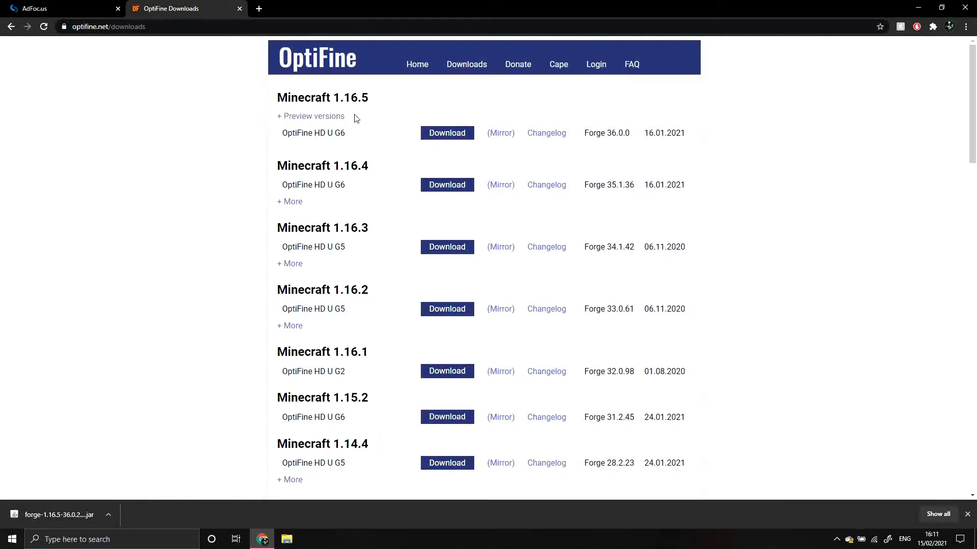
{"action": "mouse_move", "coordinate": [321, 98]}
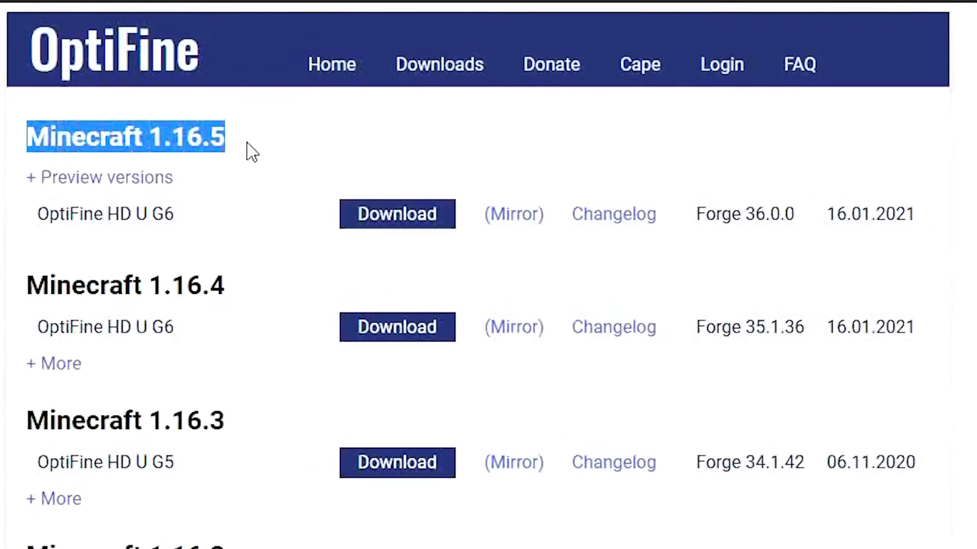
{"action": "mouse_move", "coordinate": [399, 249]}
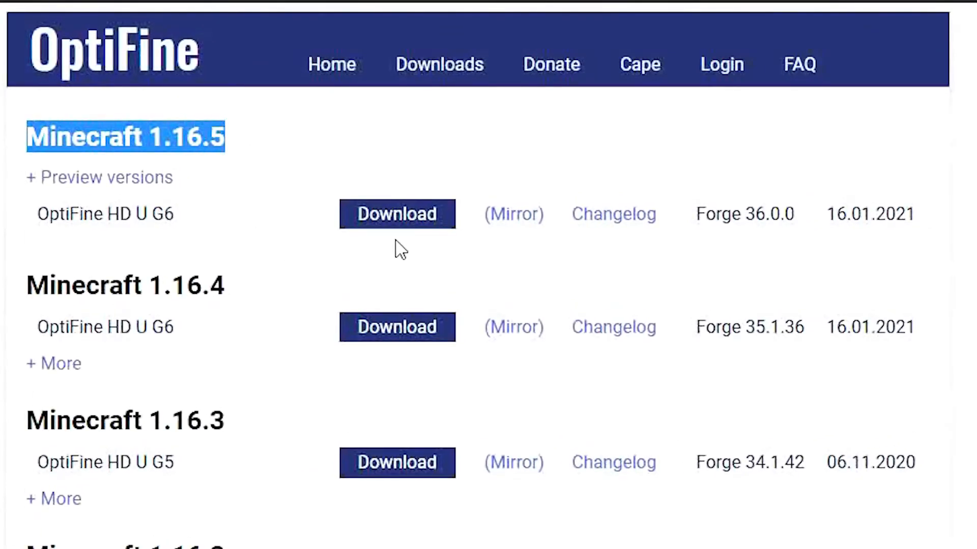
{"action": "left_click", "coordinate": [396, 214]}
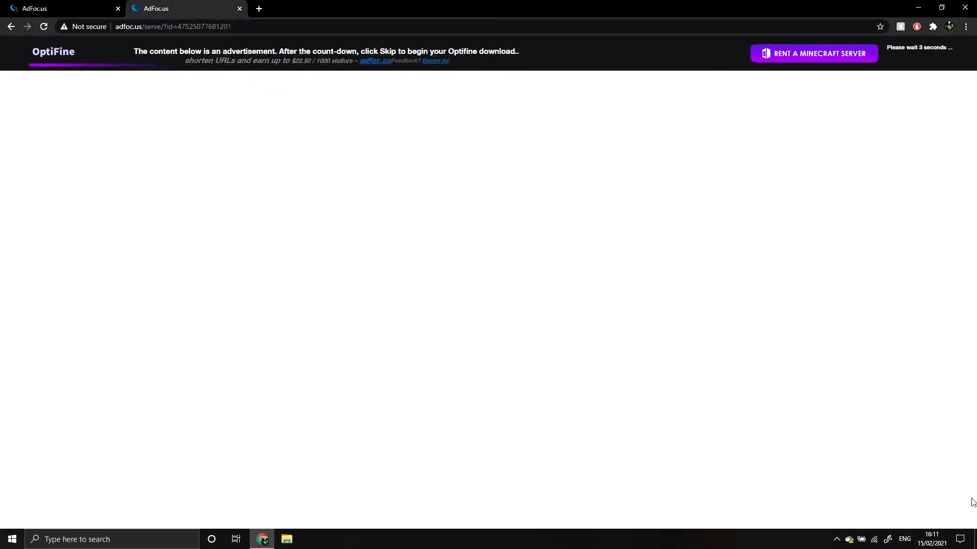
{"action": "mouse_move", "coordinate": [954, 441]}
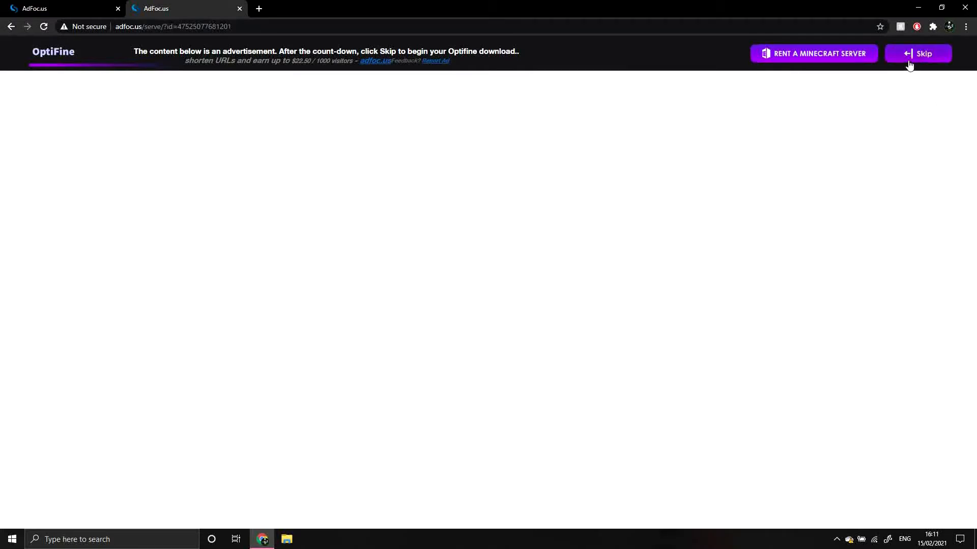
Skip the AdFoc.us ad to get the OptiFine 1.16.5 HD U G6 file, then open Windows search
{"action": "left_click", "coordinate": [918, 53]}
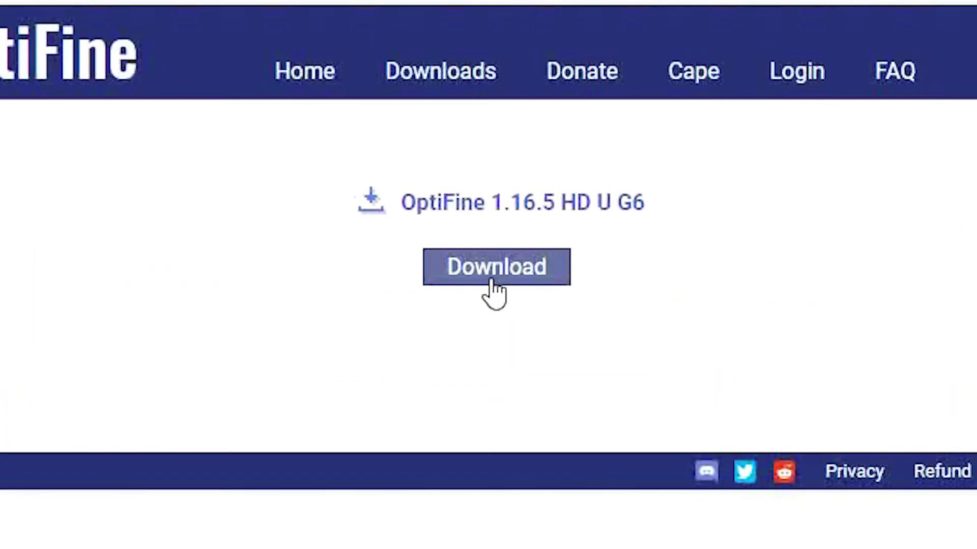
{"action": "mouse_move", "coordinate": [383, 417]}
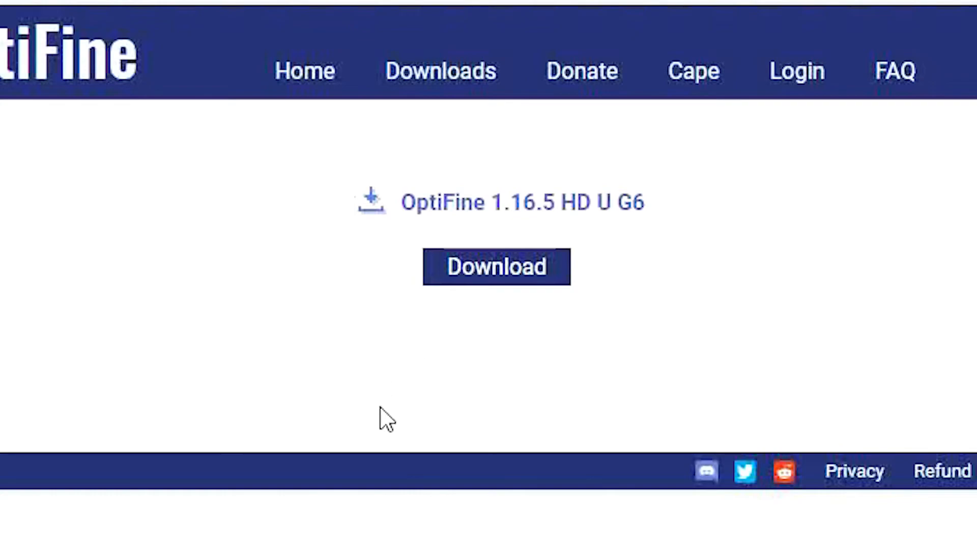
{"action": "left_click", "coordinate": [496, 266]}
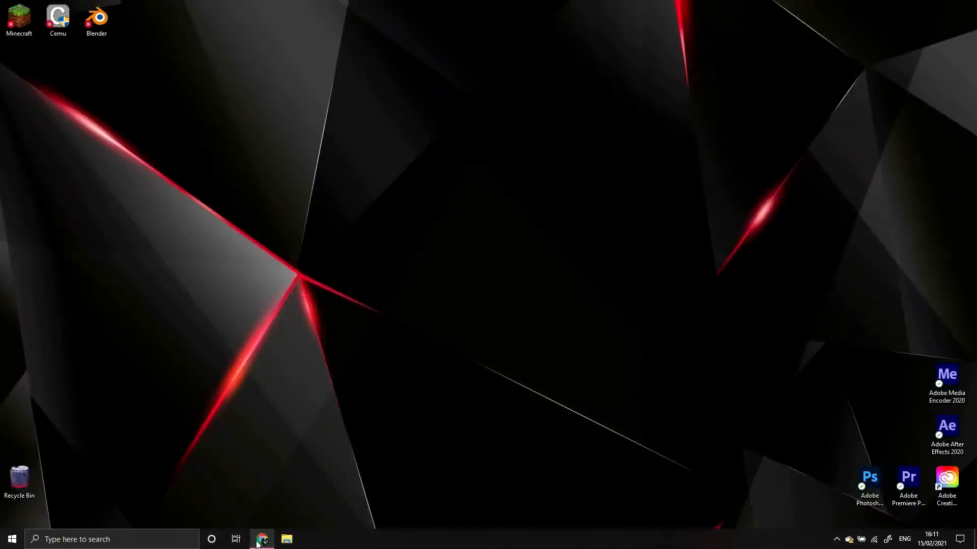
{"action": "left_click", "coordinate": [112, 538]}
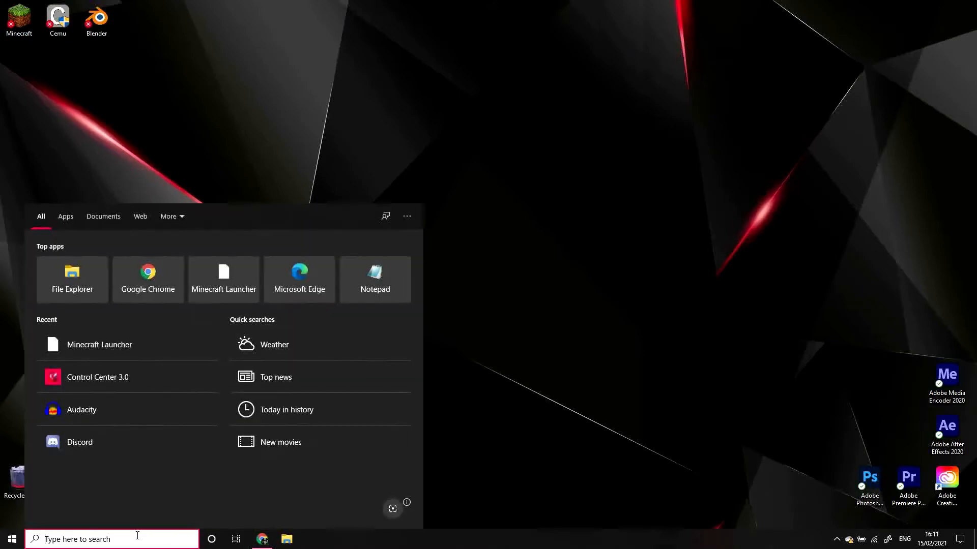
Search for %appdata% and open the Roaming folder showing .minecraft
{"action": "type", "text": "%"}
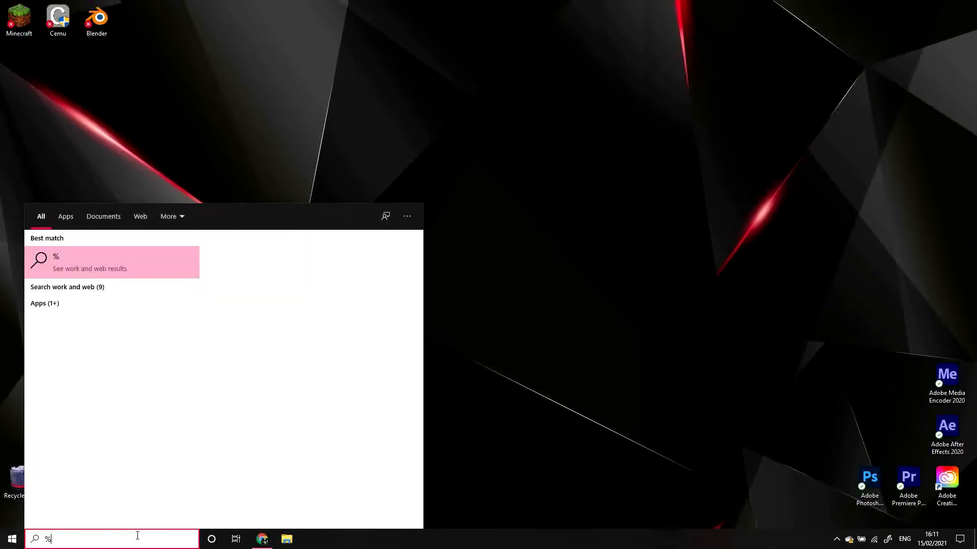
{"action": "type", "text": "appd"}
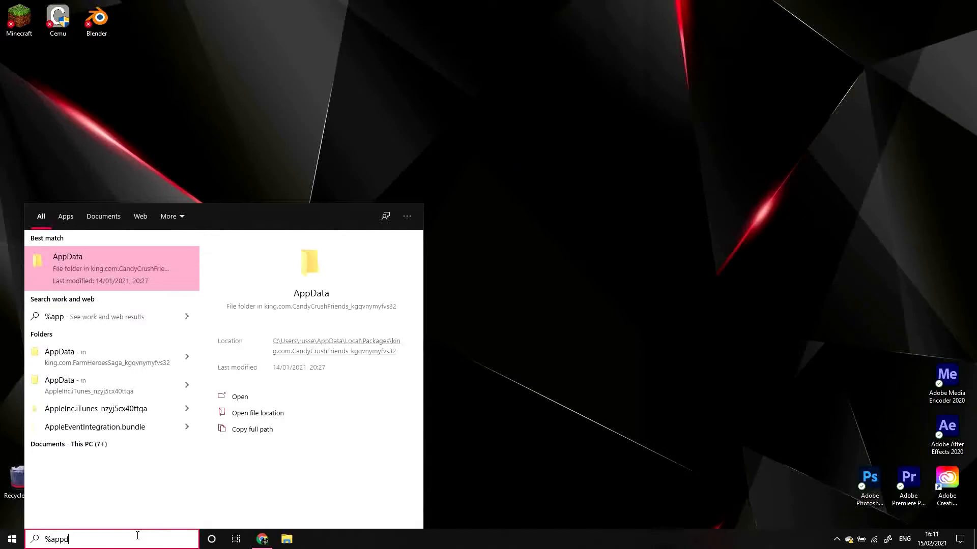
{"action": "type", "text": "ata%"}
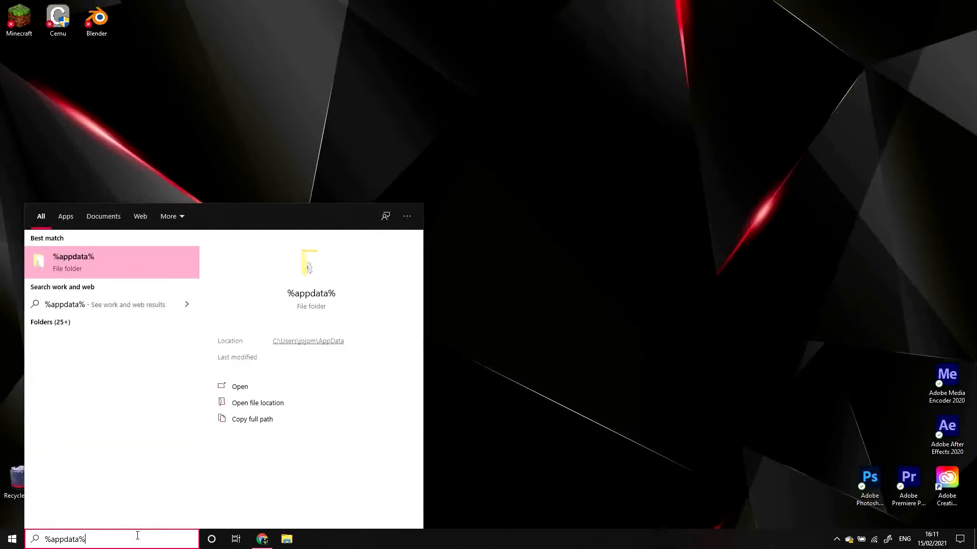
{"action": "left_click", "coordinate": [239, 387]}
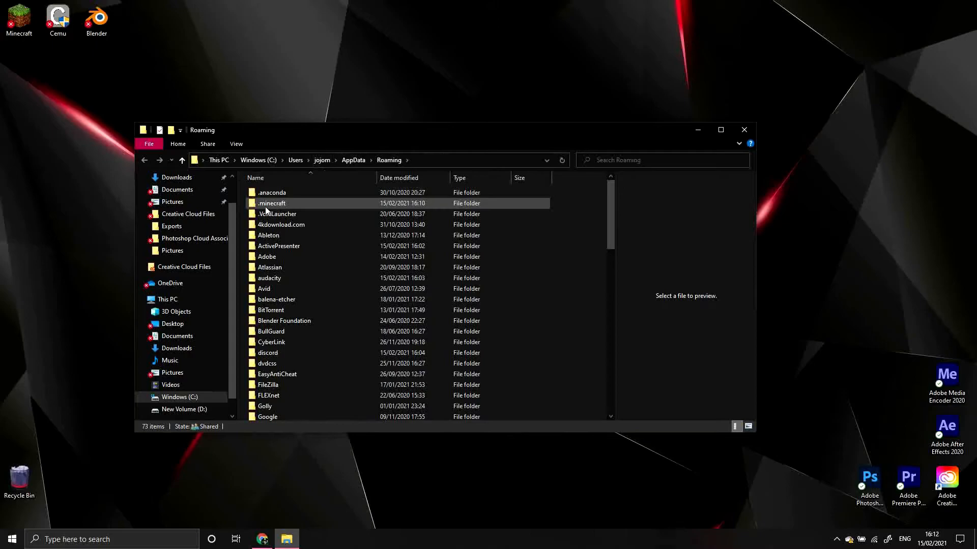
{"action": "mouse_move", "coordinate": [272, 203]}
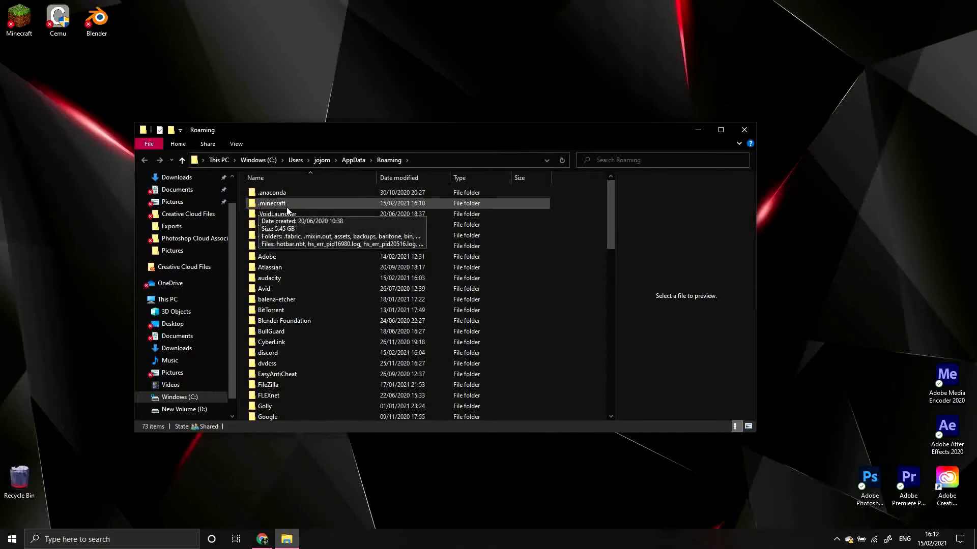
{"action": "mouse_move", "coordinate": [299, 208]}
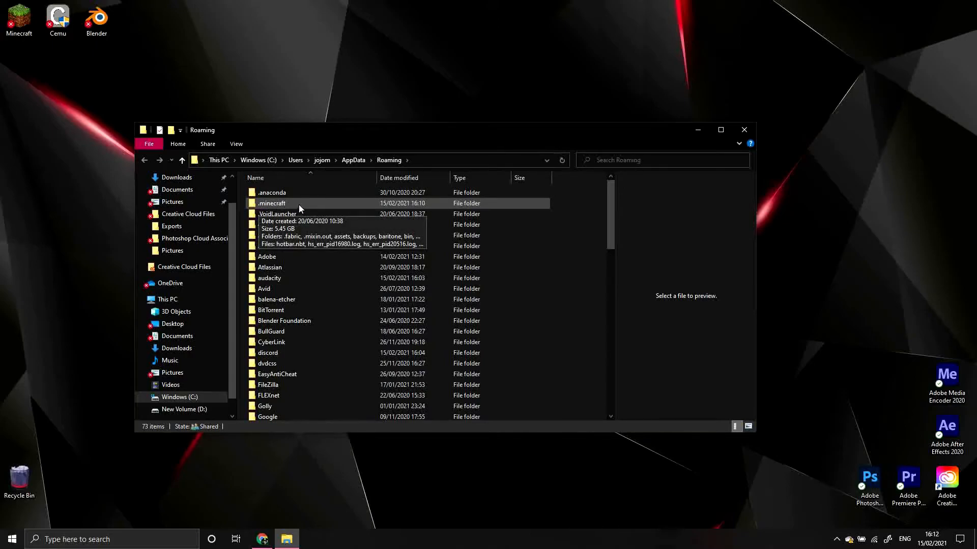
Open .minecraft and then its mods folder, which holds only 'inactive'
{"action": "double_click", "coordinate": [272, 203]}
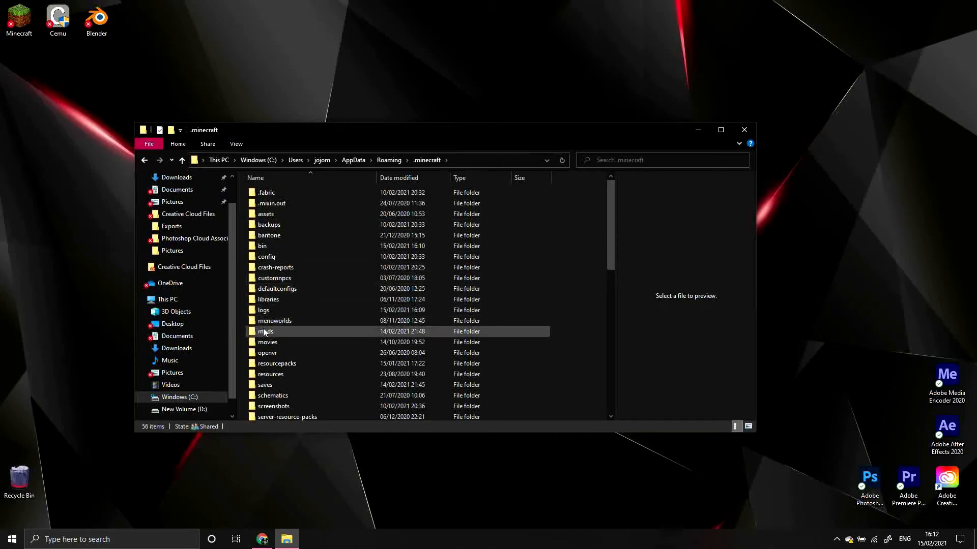
{"action": "mouse_move", "coordinate": [277, 335]}
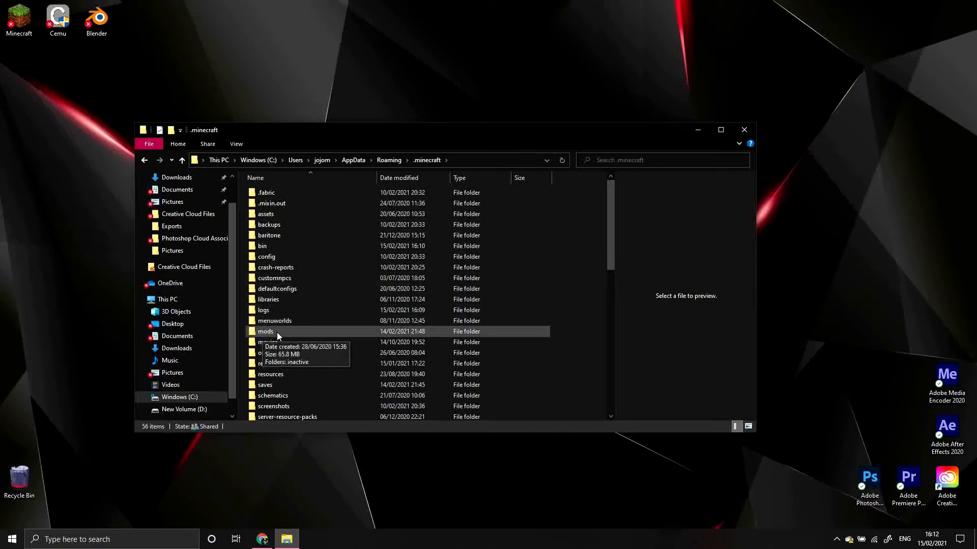
{"action": "double_click", "coordinate": [266, 331]}
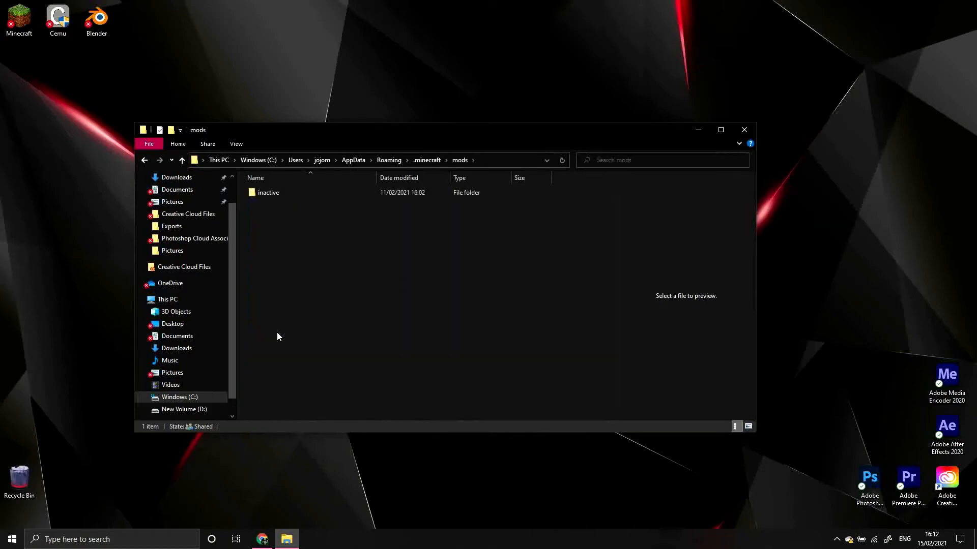
{"action": "mouse_move", "coordinate": [245, 200]}
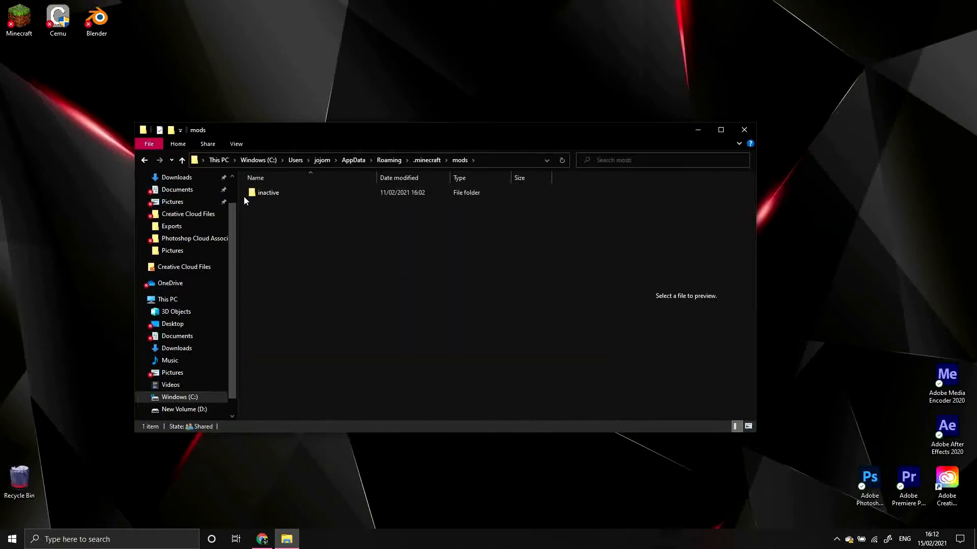
{"action": "mouse_move", "coordinate": [294, 197]}
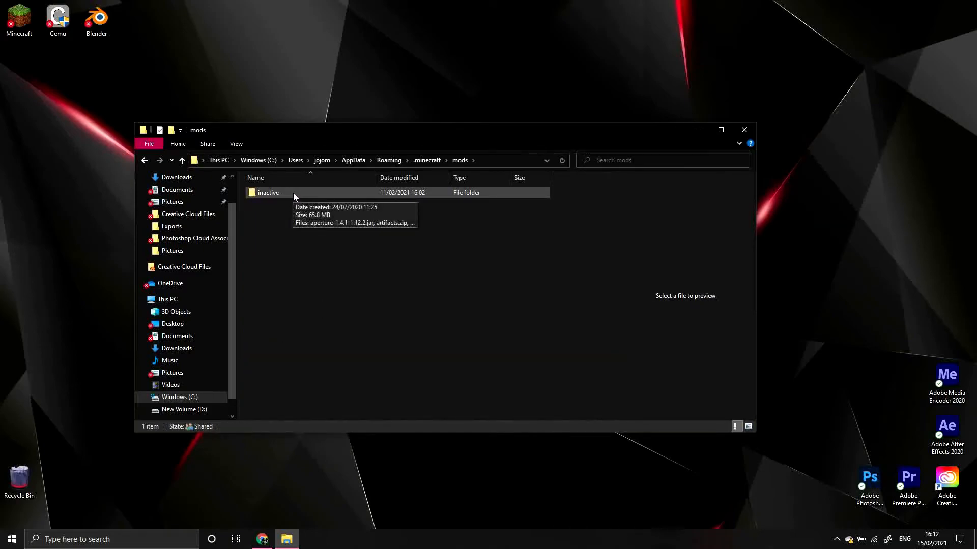
{"action": "mouse_move", "coordinate": [260, 200]}
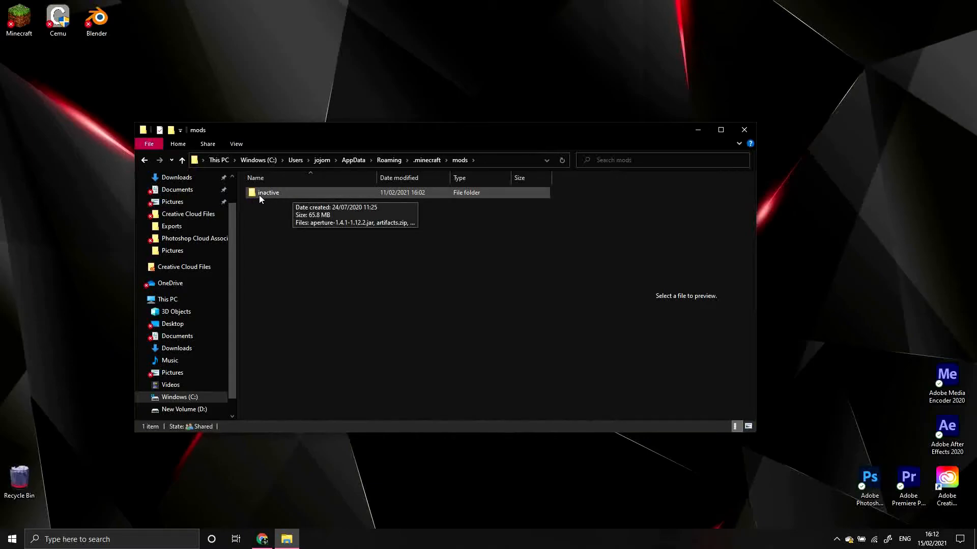
{"action": "mouse_move", "coordinate": [270, 198]}
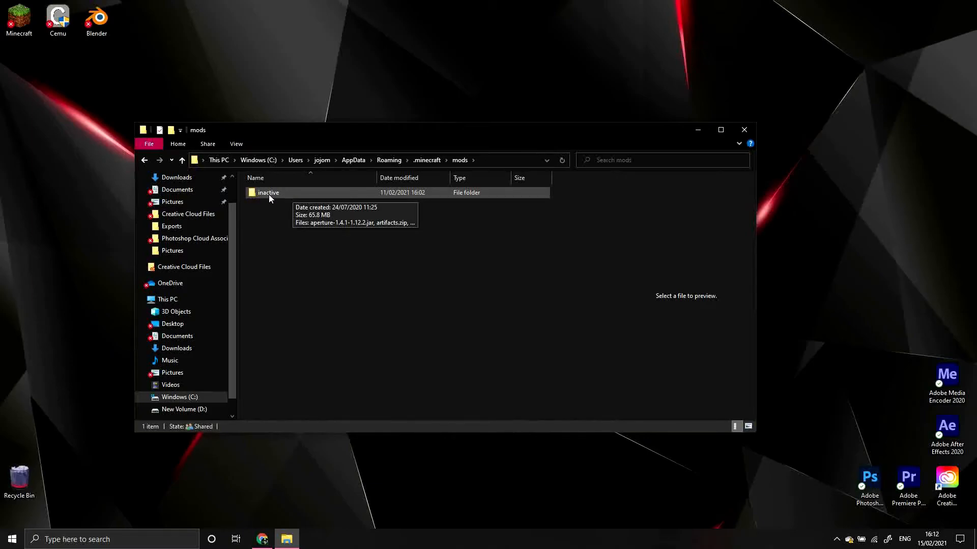
{"action": "mouse_move", "coordinate": [288, 524]}
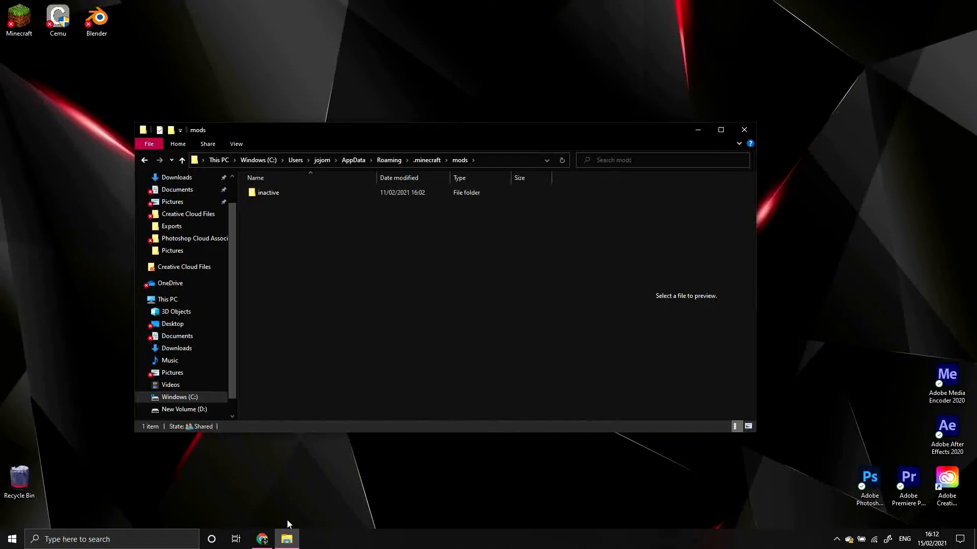
Open a second File Explorer window from the taskbar jump list
{"action": "right_click", "coordinate": [287, 539]}
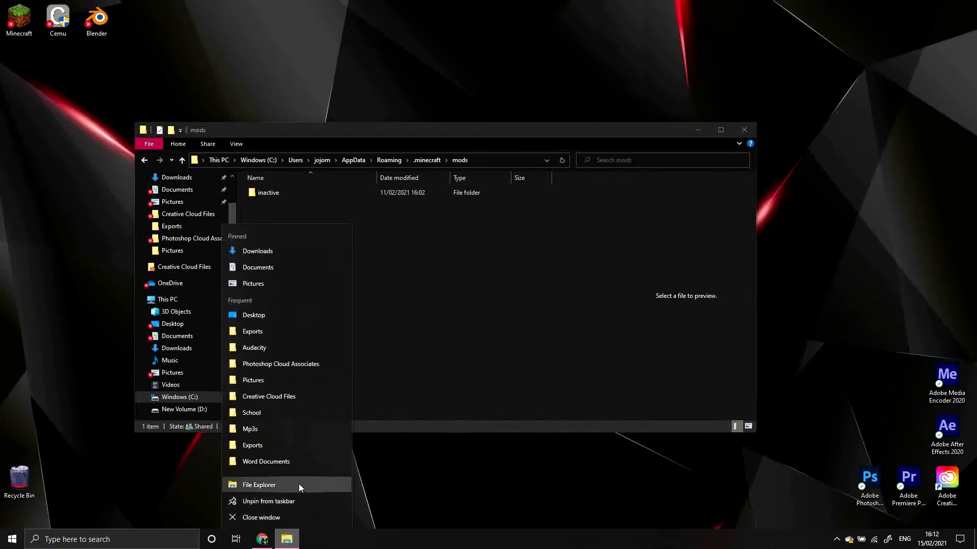
{"action": "left_click", "coordinate": [258, 485]}
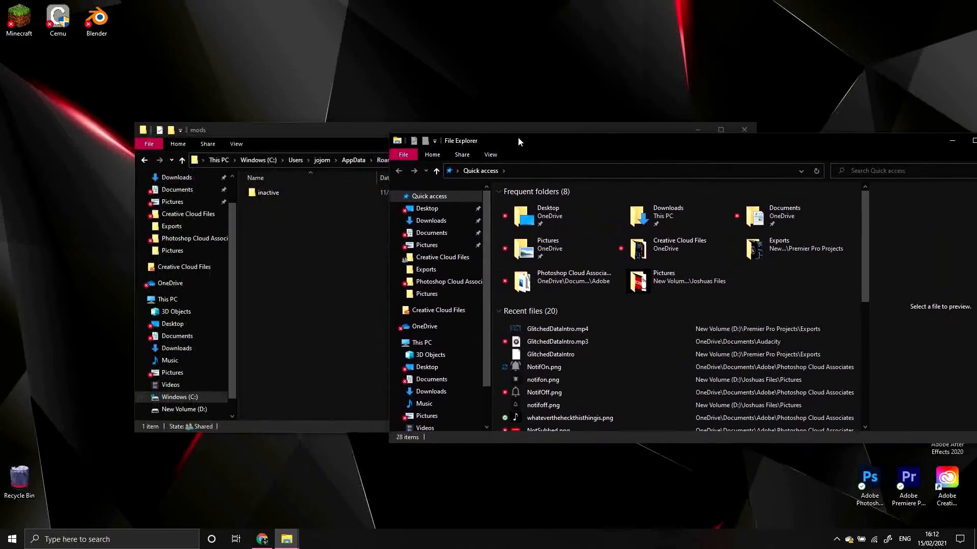
{"action": "left_click", "coordinate": [431, 220]}
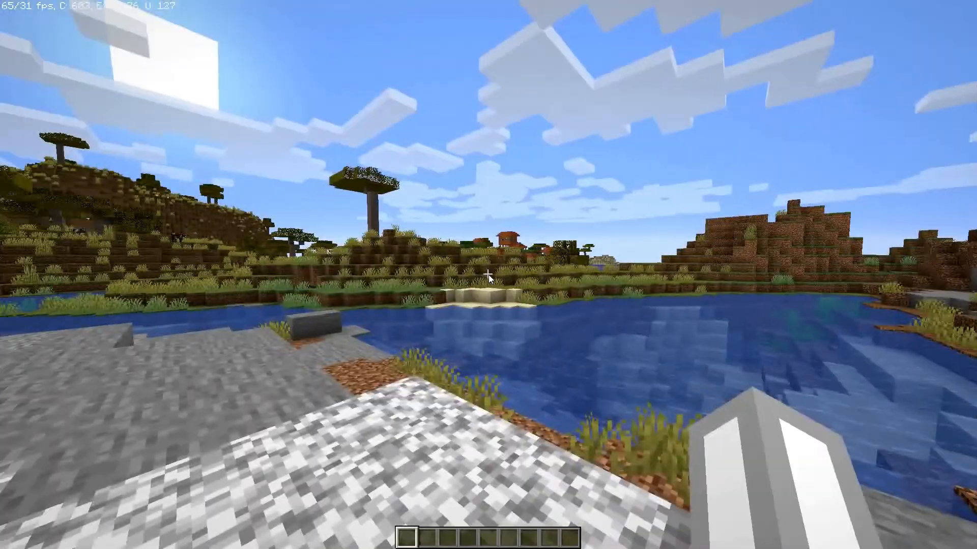
Pause the game and view Options > Video Settings with OptiFine's Shaders and Quality options
{"action": "key", "text": "Escape"}
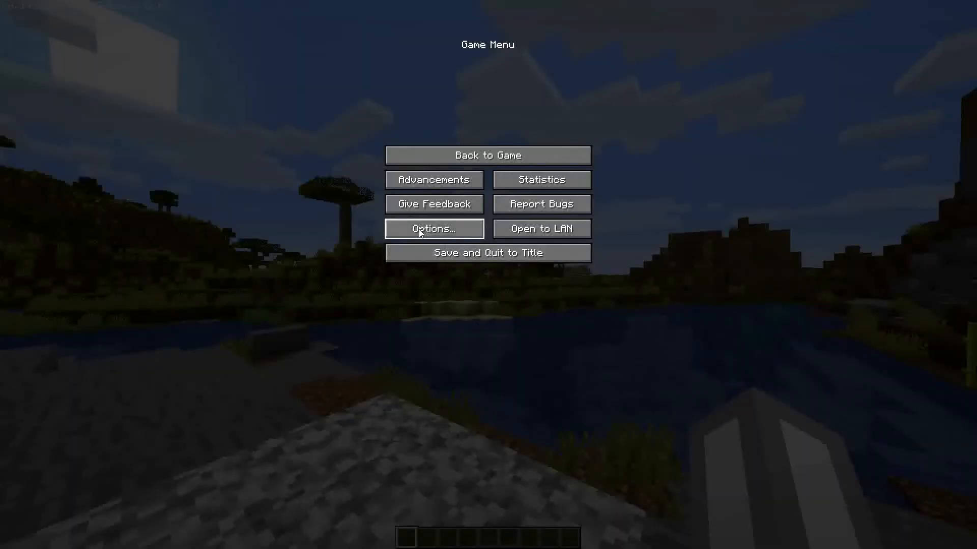
{"action": "left_click", "coordinate": [433, 228]}
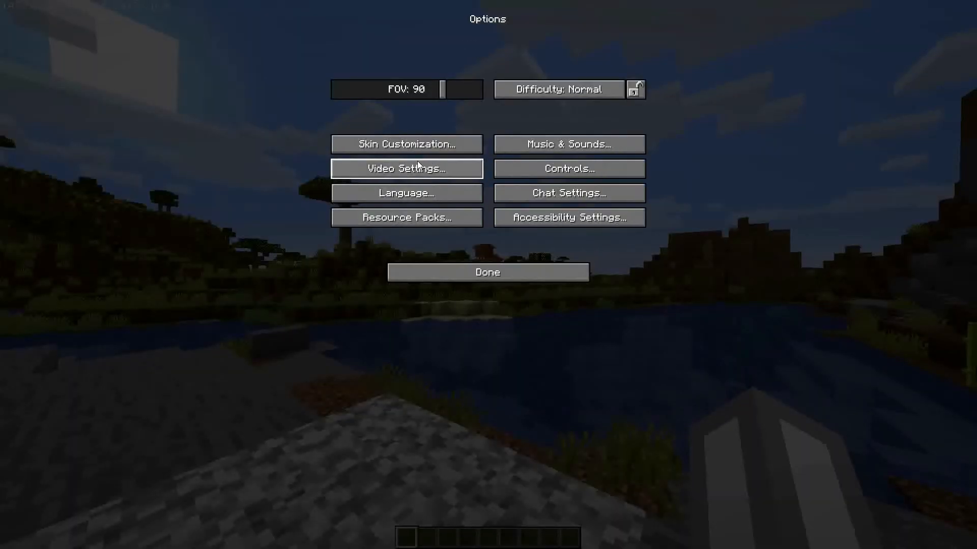
{"action": "left_click", "coordinate": [405, 168]}
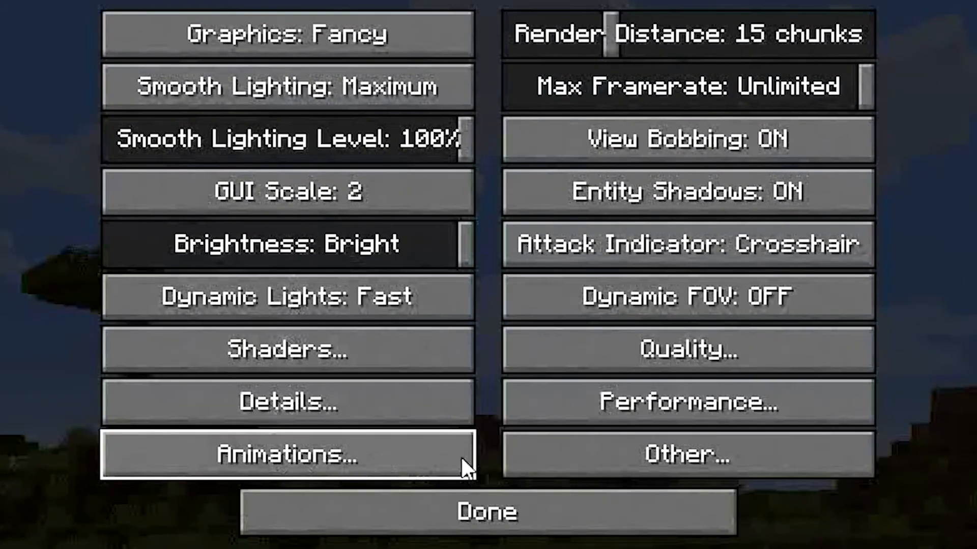
{"action": "mouse_move", "coordinate": [499, 356]}
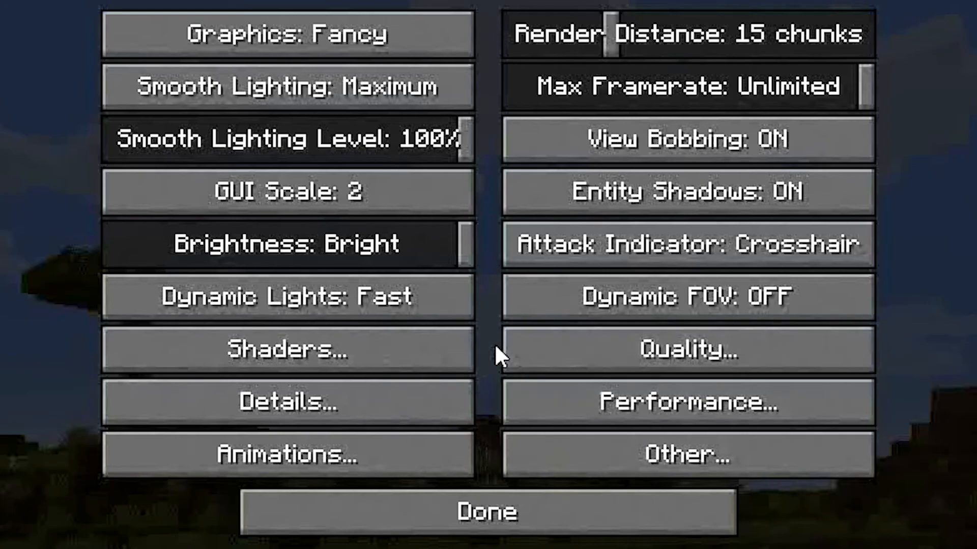